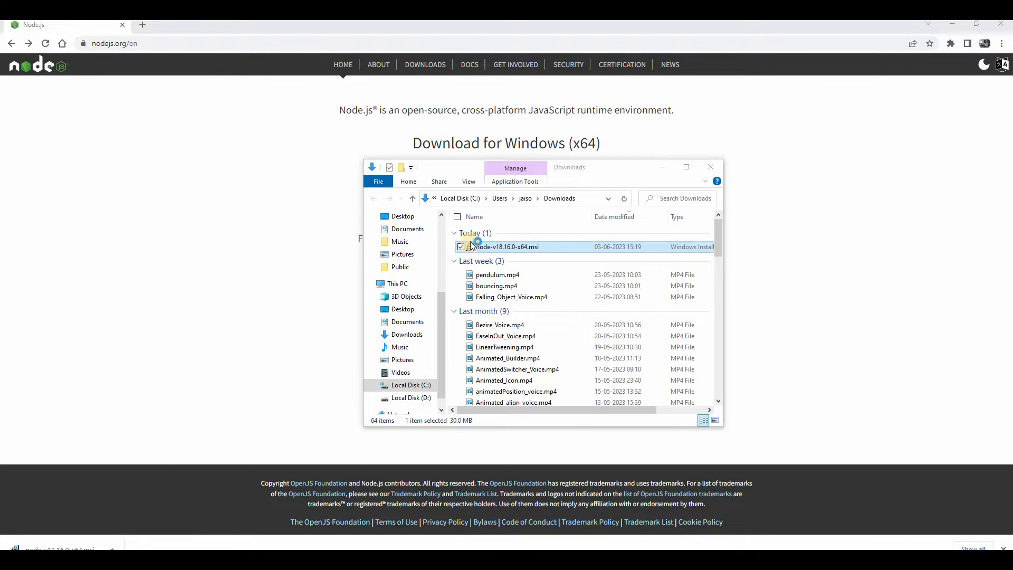
# Launch node-v18.16.0-x64.msi from Downloads and allow it past the SmartScreen warning.
pyautogui.doubleClick(502, 247)
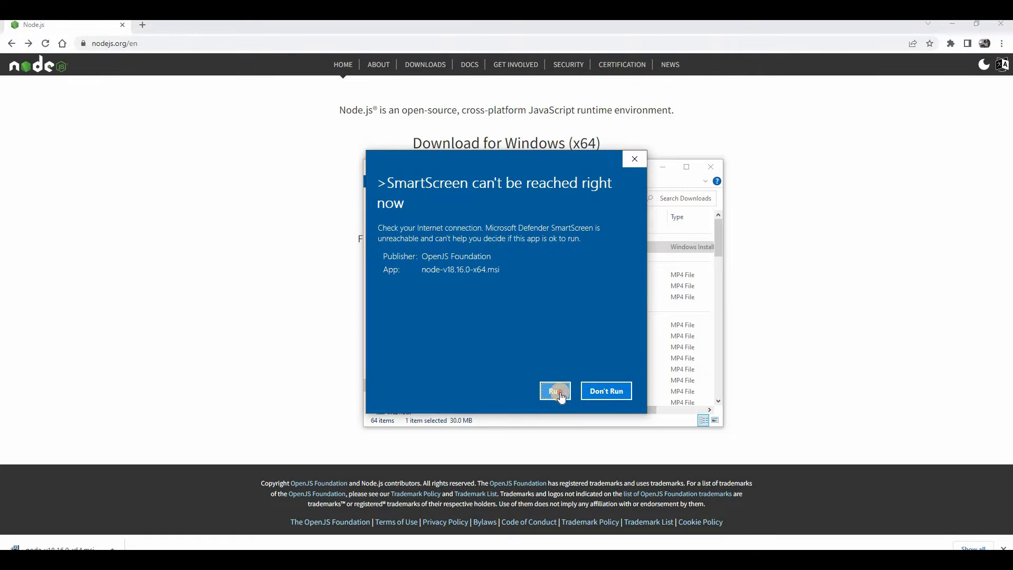
pyautogui.click(555, 391)
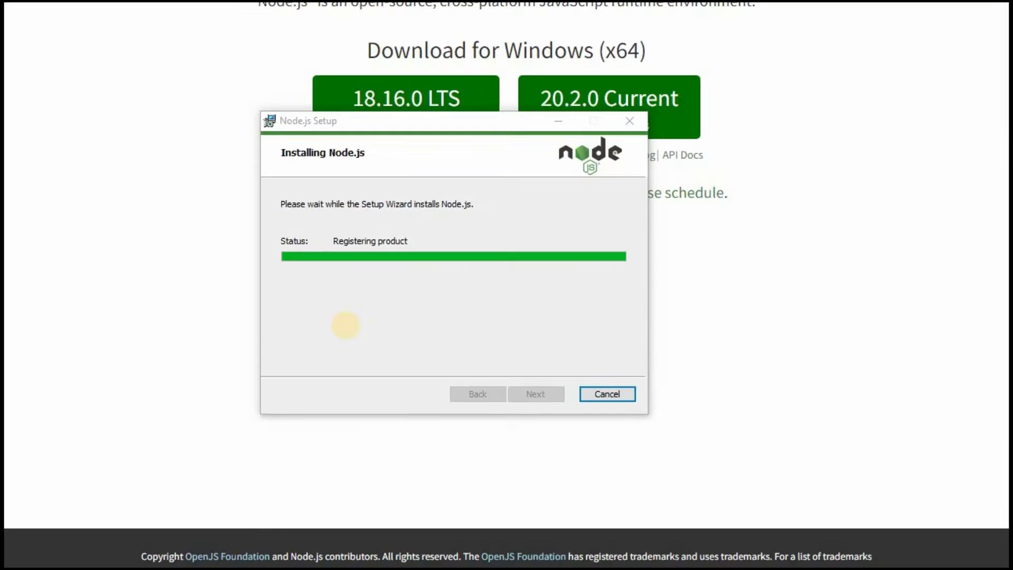
pyautogui.moveTo(523, 498)
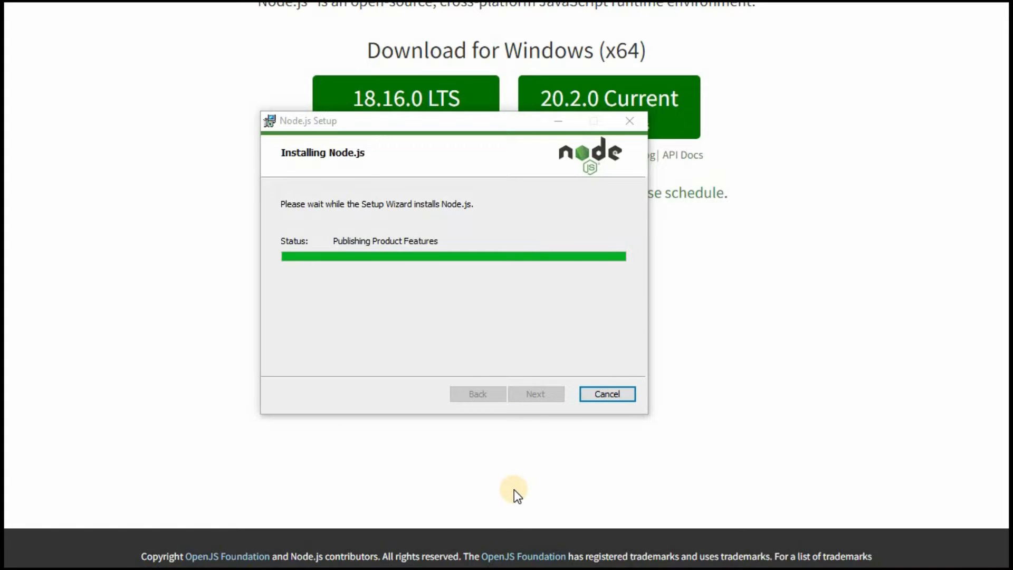
pyautogui.moveTo(497, 464)
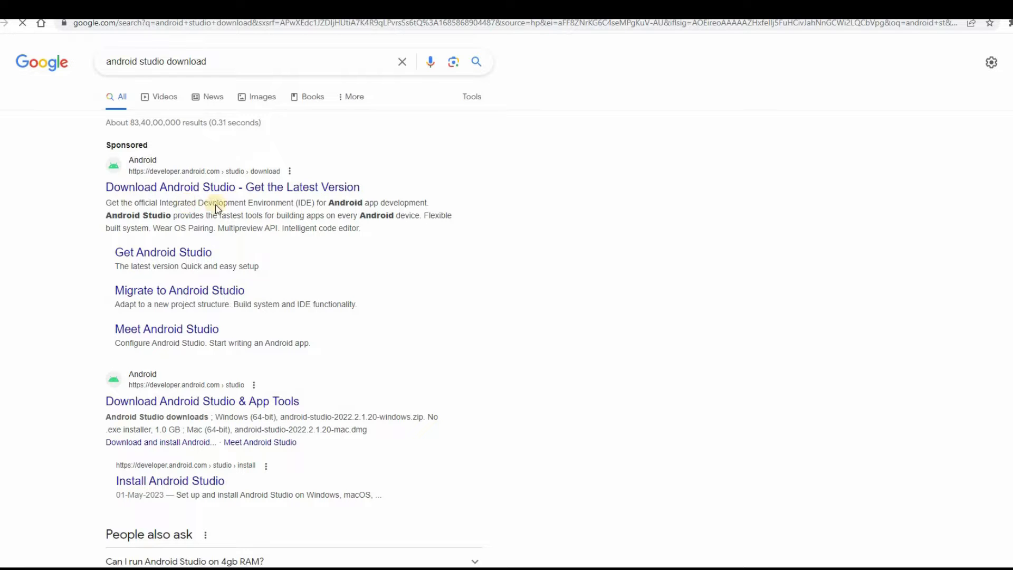
# Reach the official Android Studio page and start the Flamingo download.
pyautogui.click(232, 187)
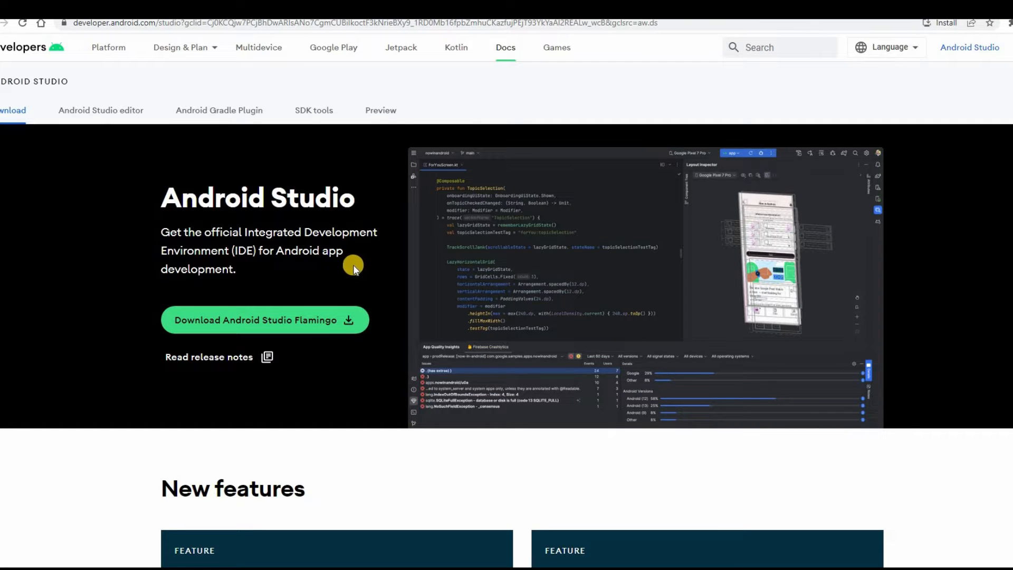
pyautogui.moveTo(340, 288)
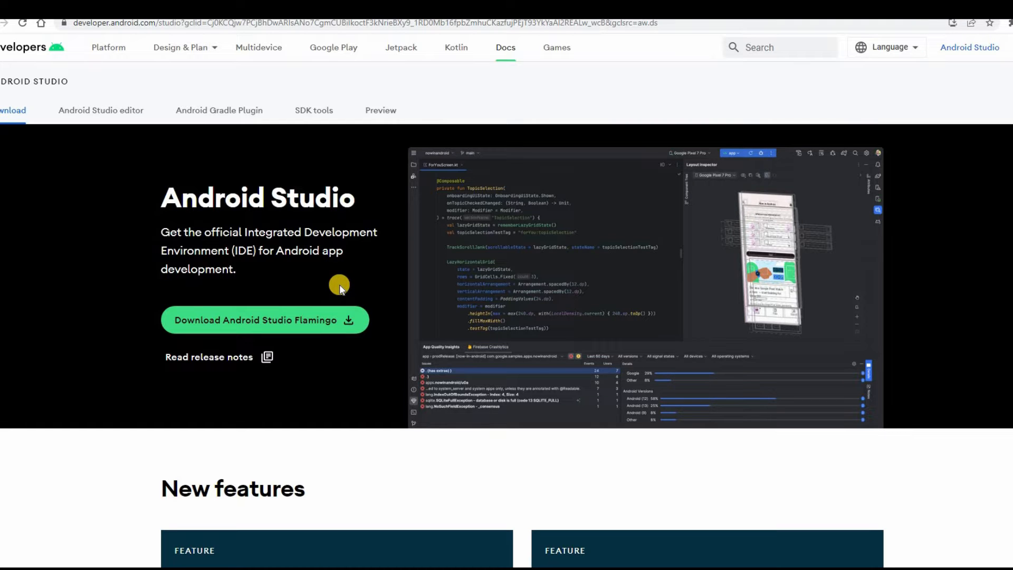
pyautogui.scroll(-3)
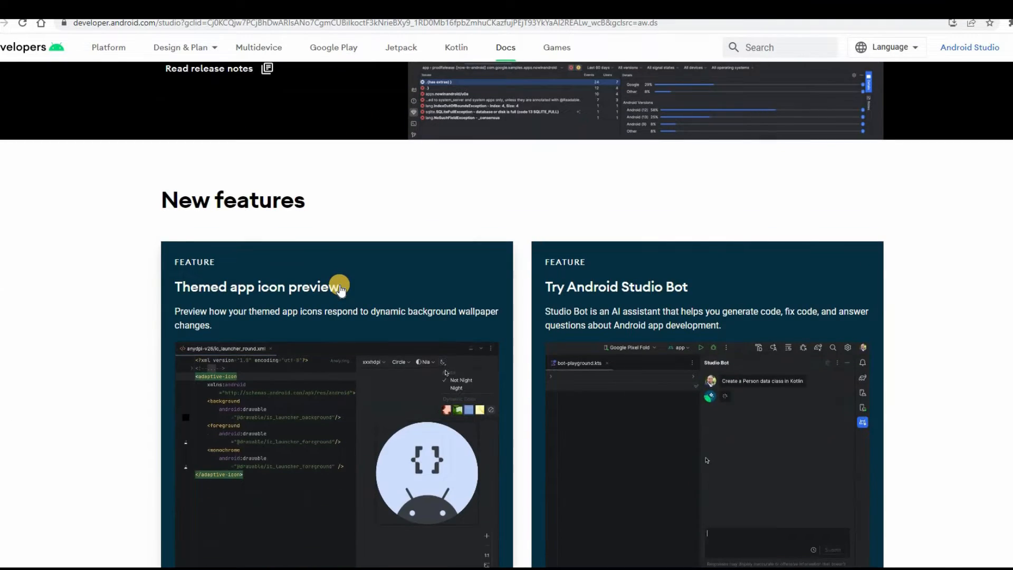
pyautogui.scroll(3)
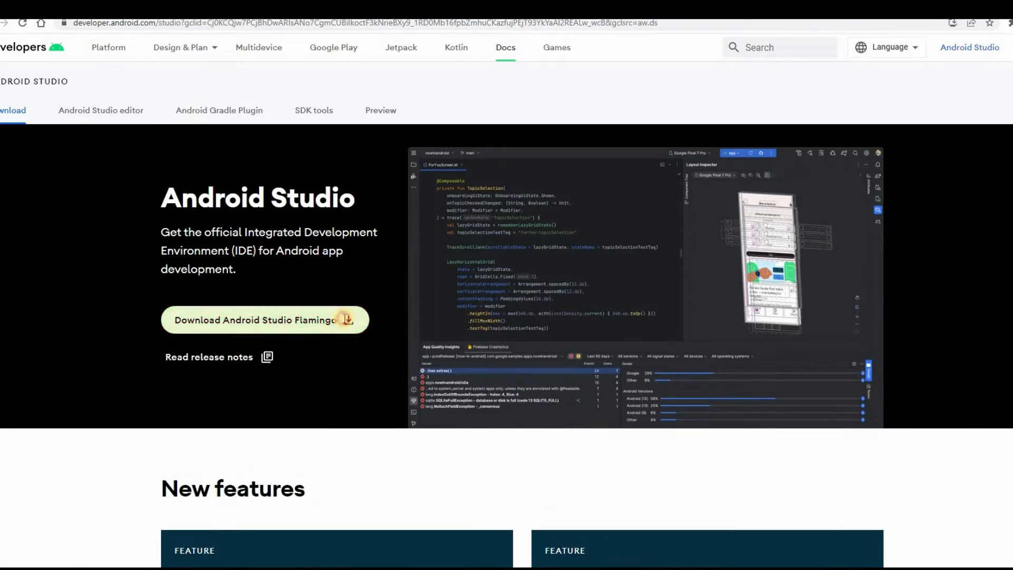
pyautogui.click(264, 320)
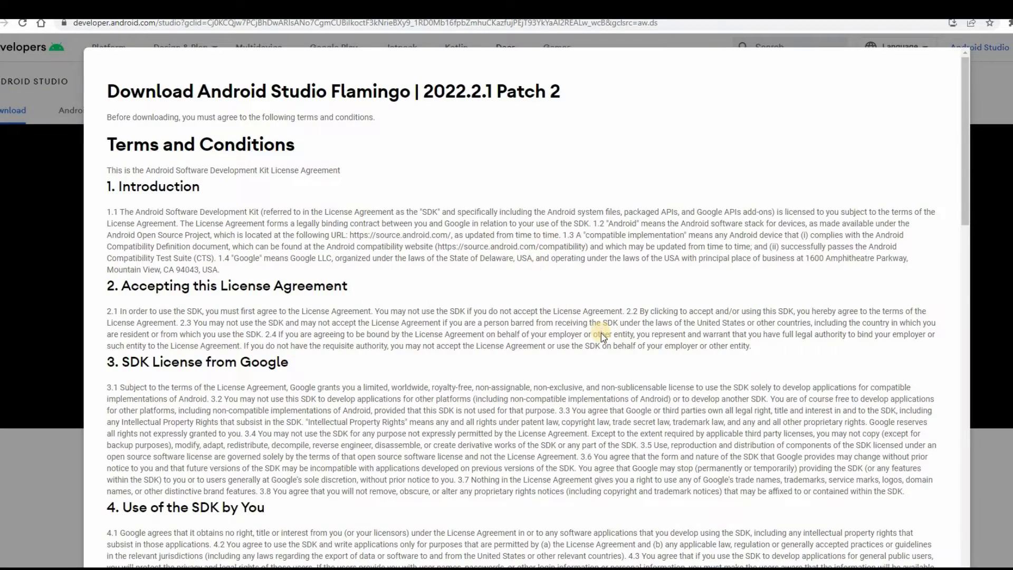
# Accept the terms and conditions and download Android Studio Flamingo for Windows.
pyautogui.scroll(-3)
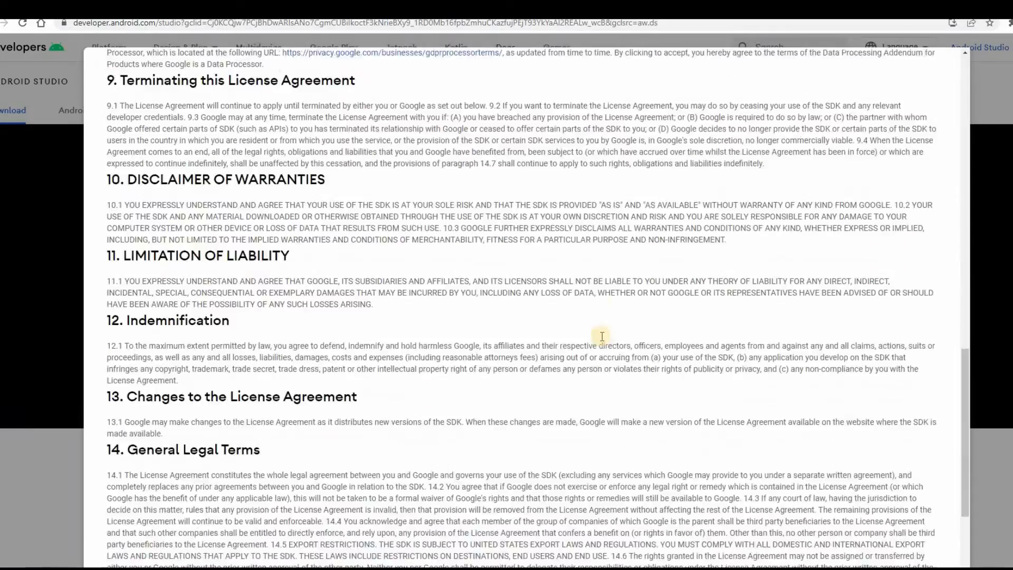
pyautogui.scroll(-3)
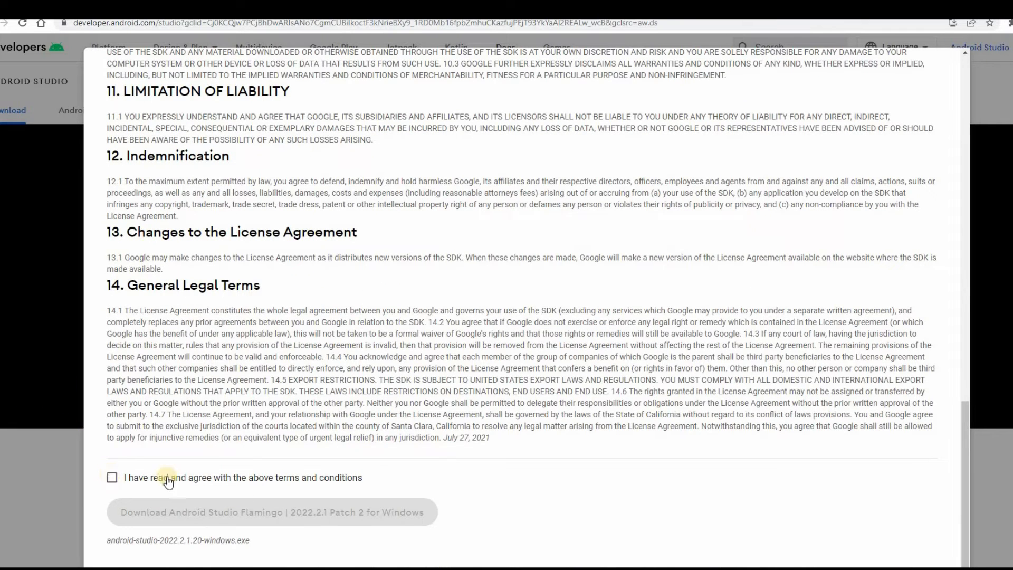
pyautogui.click(112, 477)
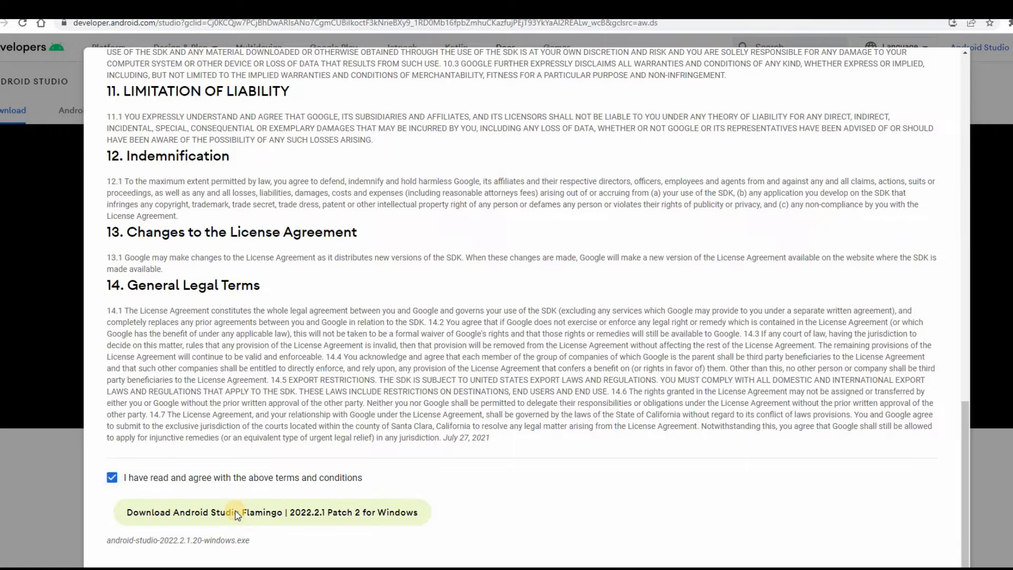
pyautogui.click(236, 512)
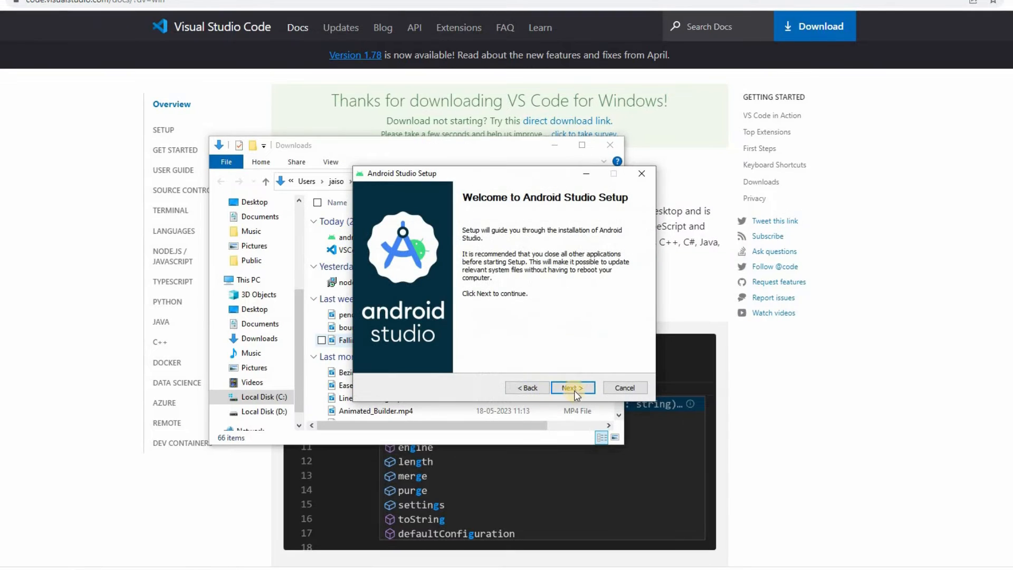
# Install Android Studio with default components and location, then finish with Start Android Studio checked.
pyautogui.click(571, 387)
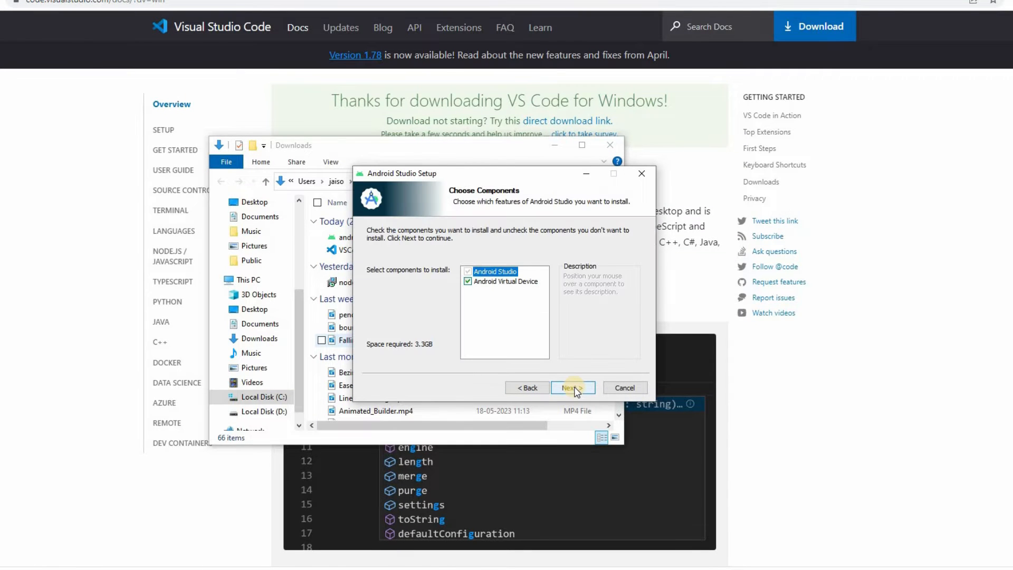
pyautogui.click(573, 388)
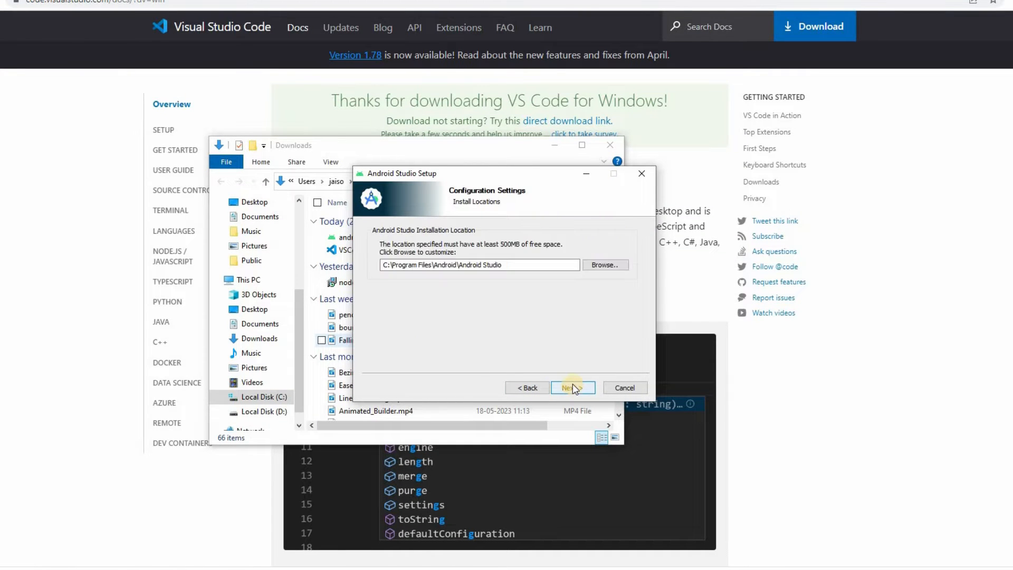
pyautogui.click(572, 388)
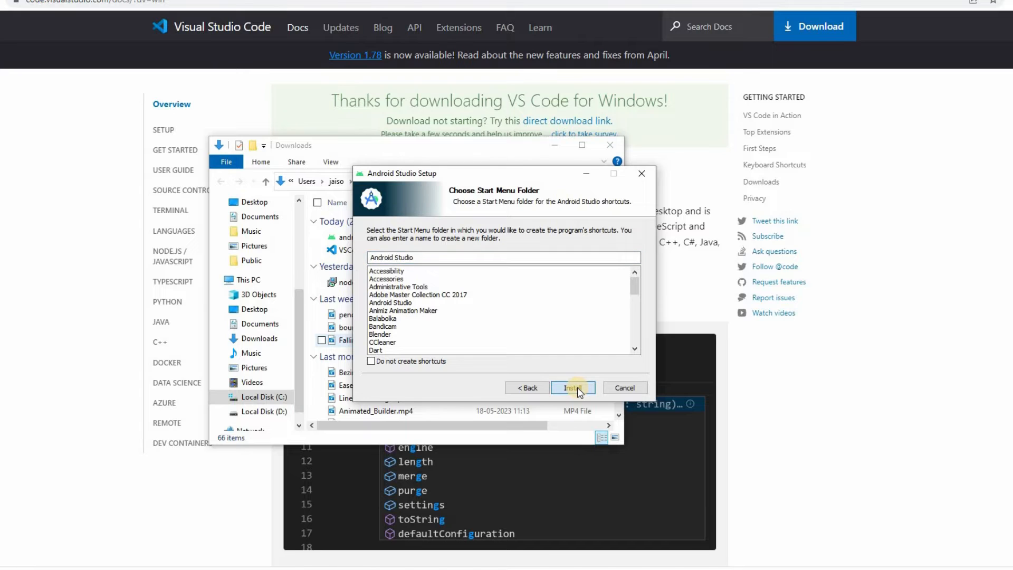
pyautogui.click(573, 387)
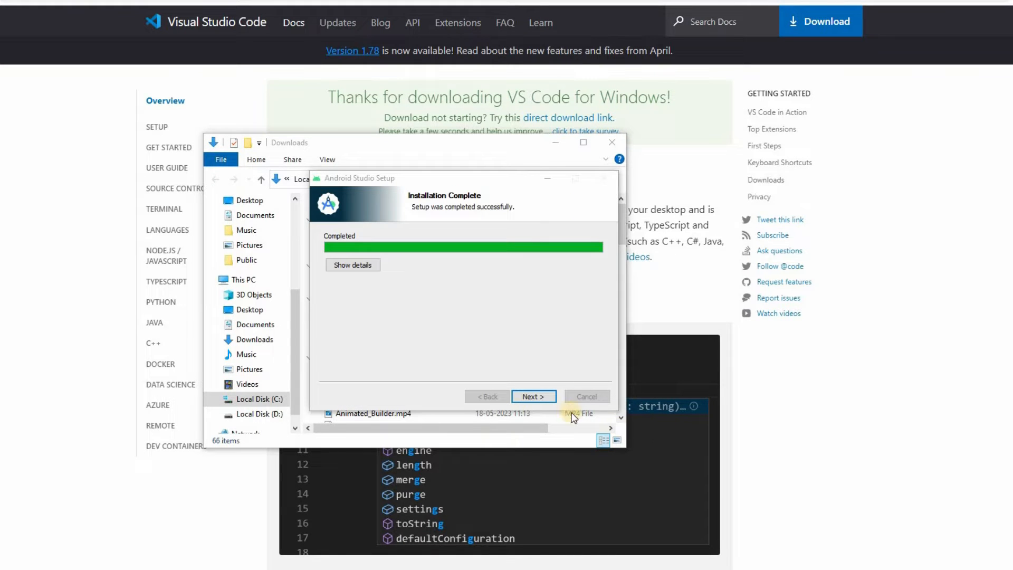
pyautogui.click(534, 395)
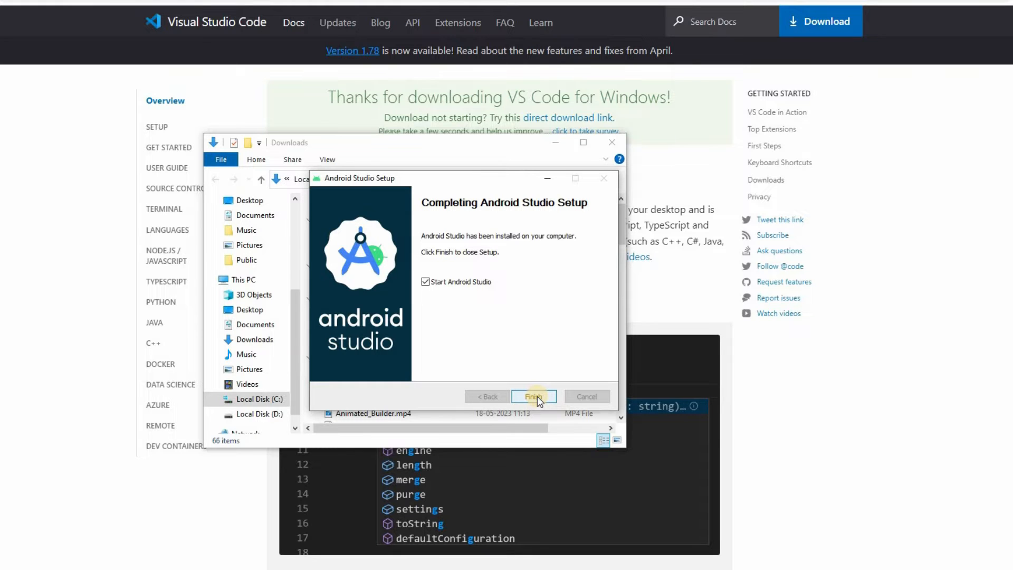
pyautogui.click(533, 396)
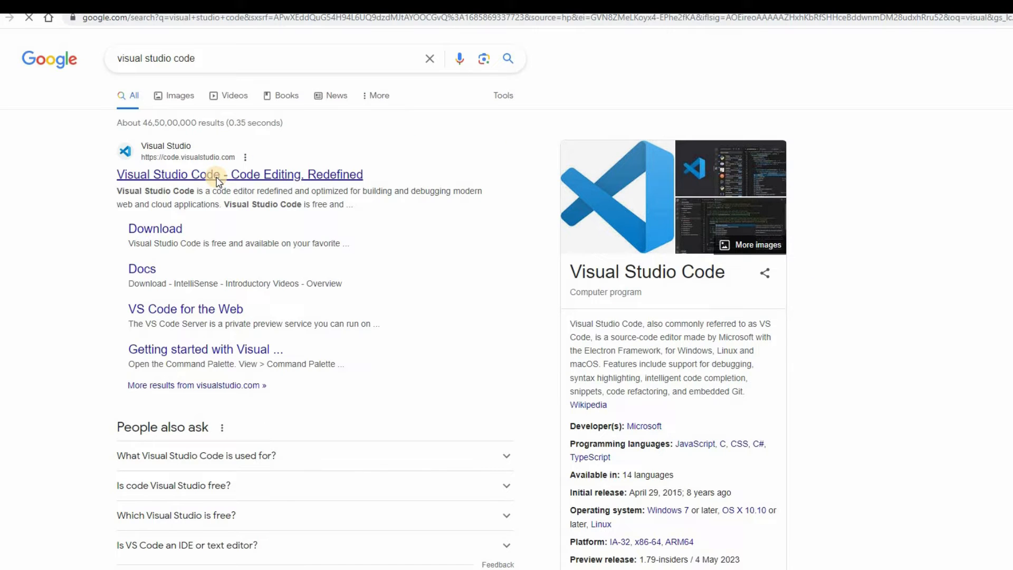
# Reach the Visual Studio Code downloads page and download the Windows installer.
pyautogui.click(217, 174)
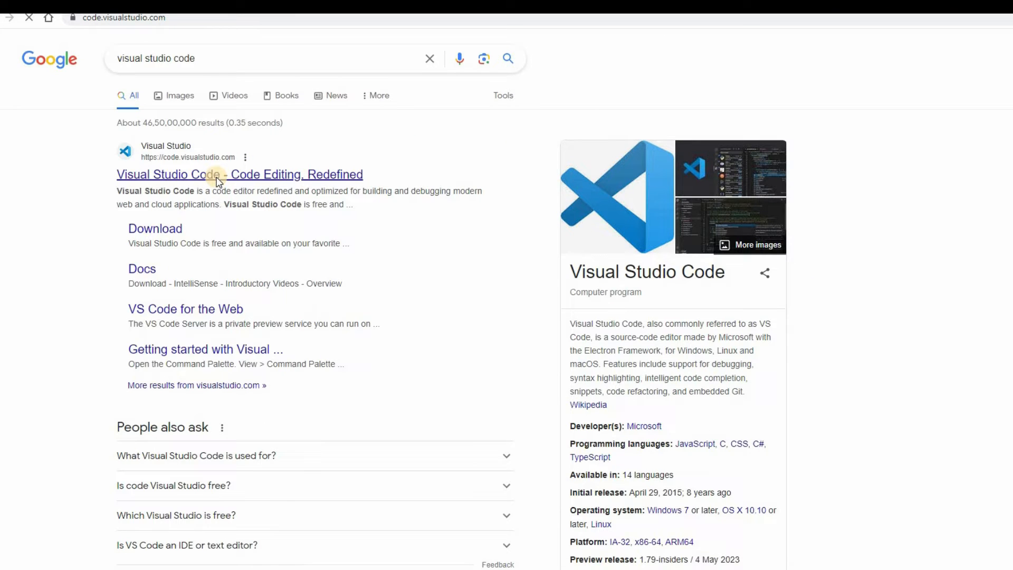
pyautogui.click(217, 174)
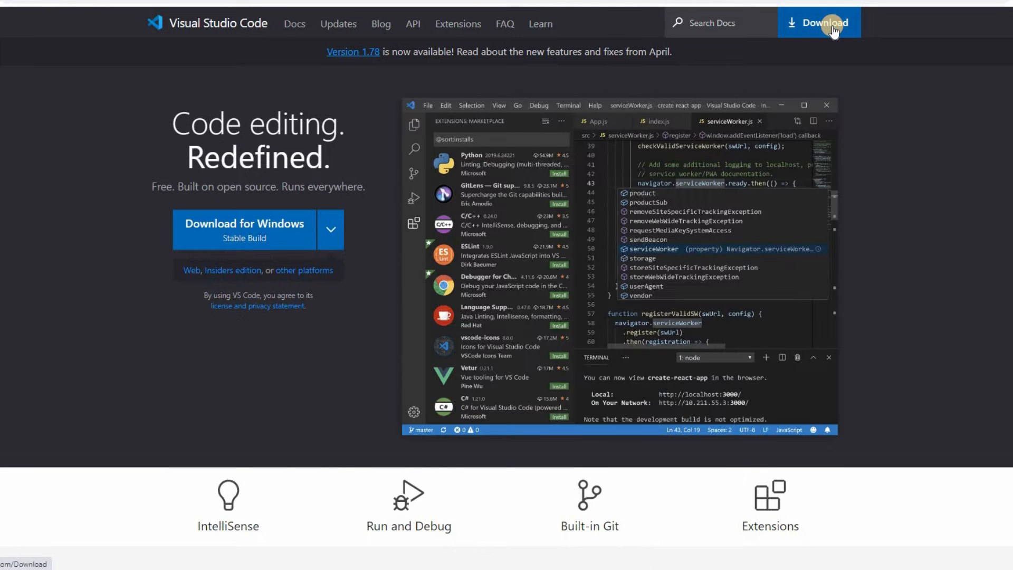
pyautogui.click(824, 23)
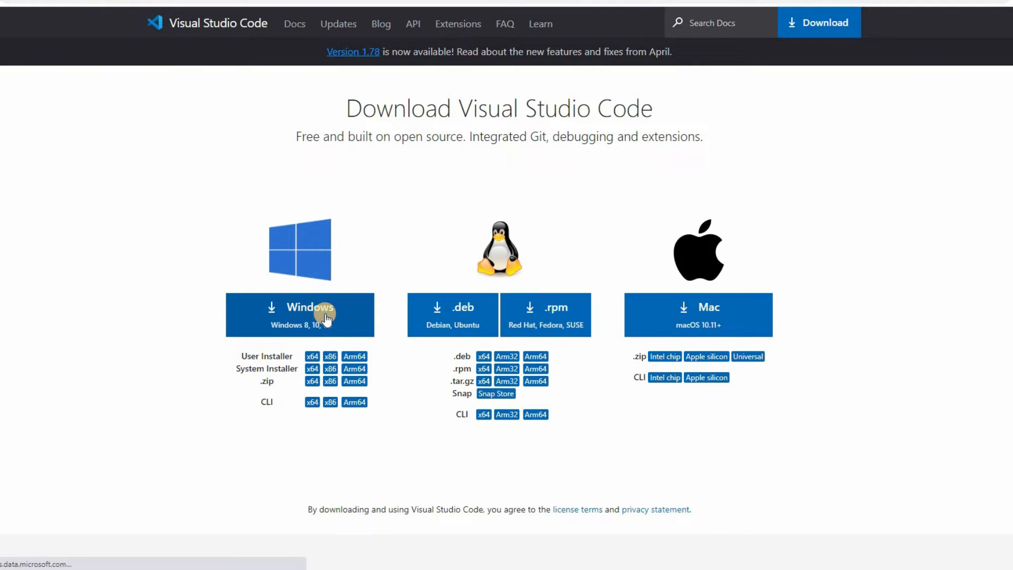
pyautogui.click(294, 25)
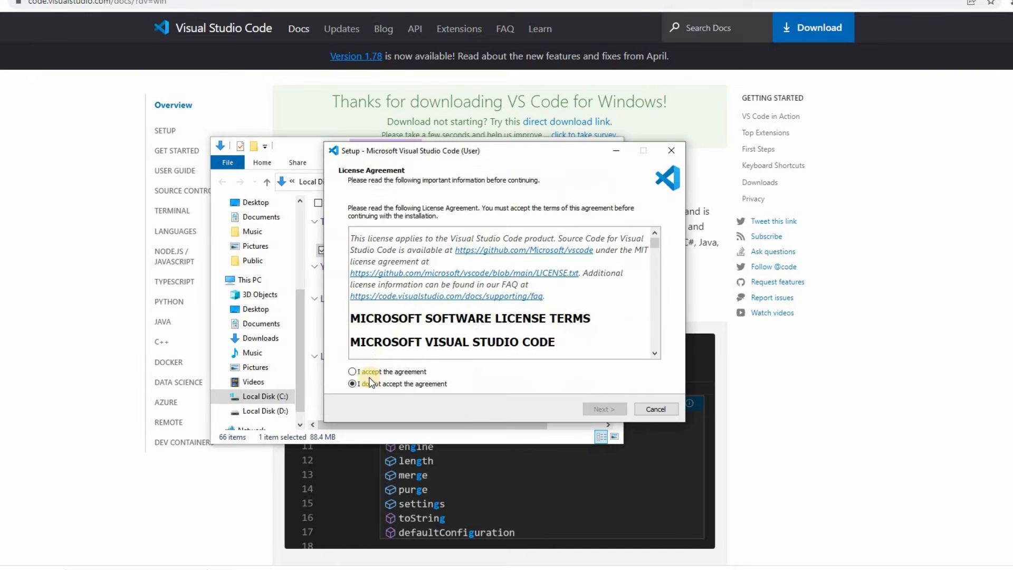
# Accept the license, keep default folders and Add to PATH, install and finish with Launch checked.
pyautogui.click(352, 372)
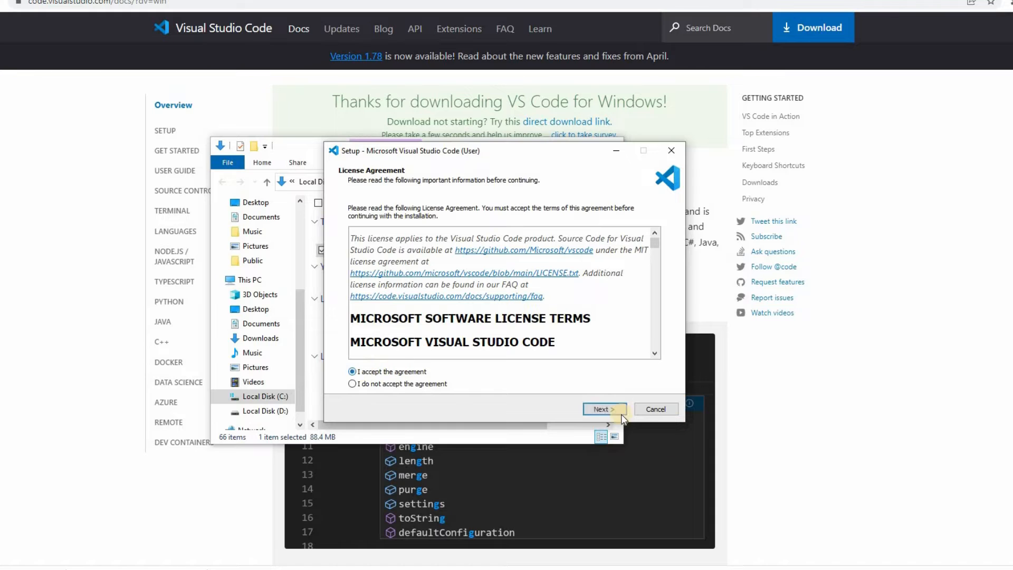
pyautogui.click(603, 409)
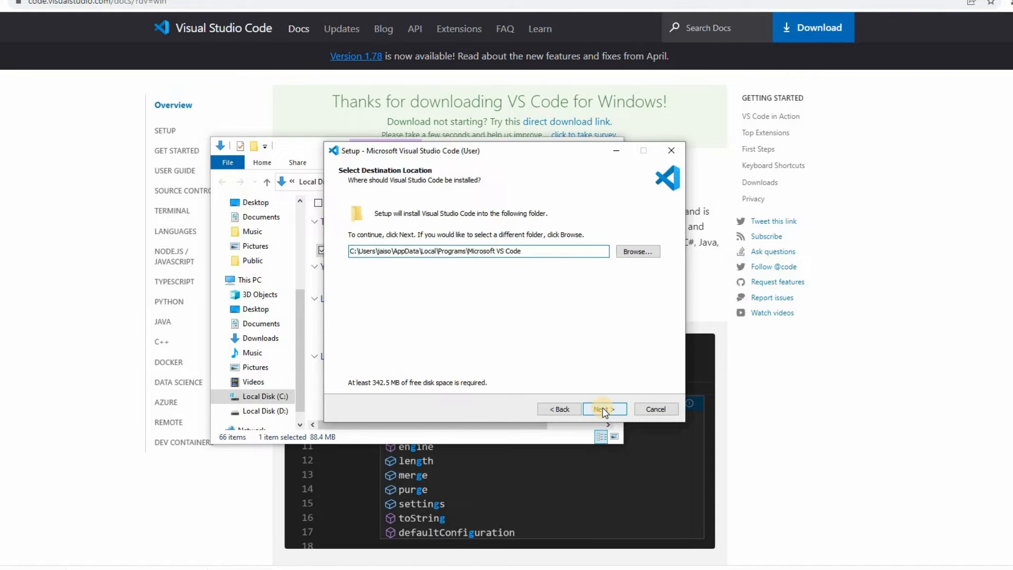
pyautogui.click(604, 408)
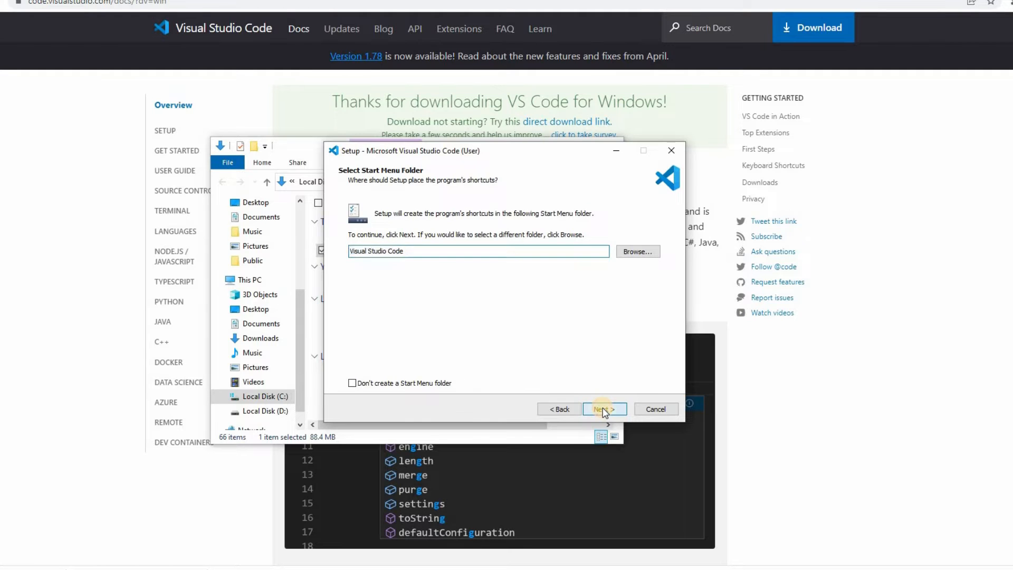
pyautogui.click(603, 409)
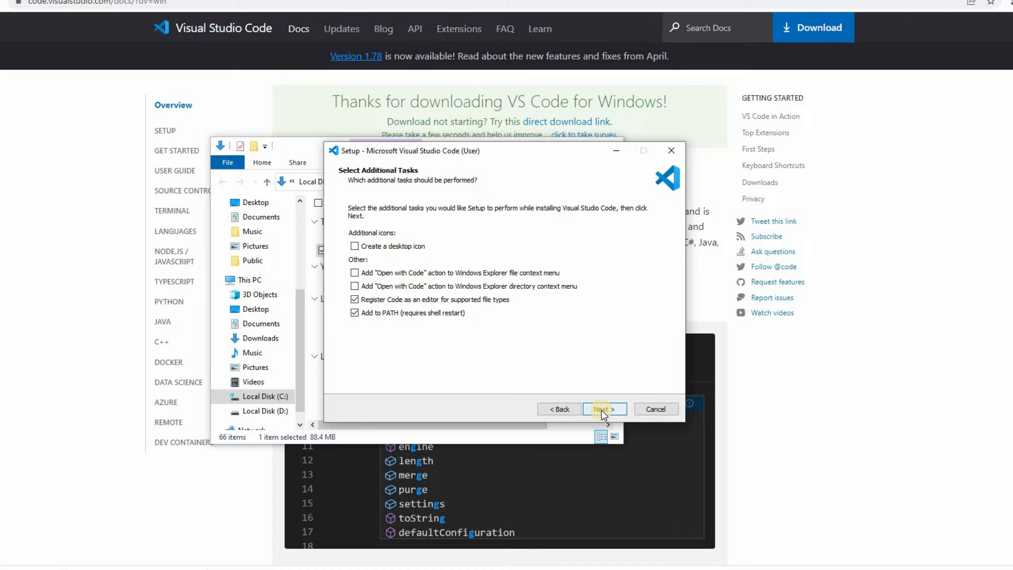
pyautogui.click(603, 408)
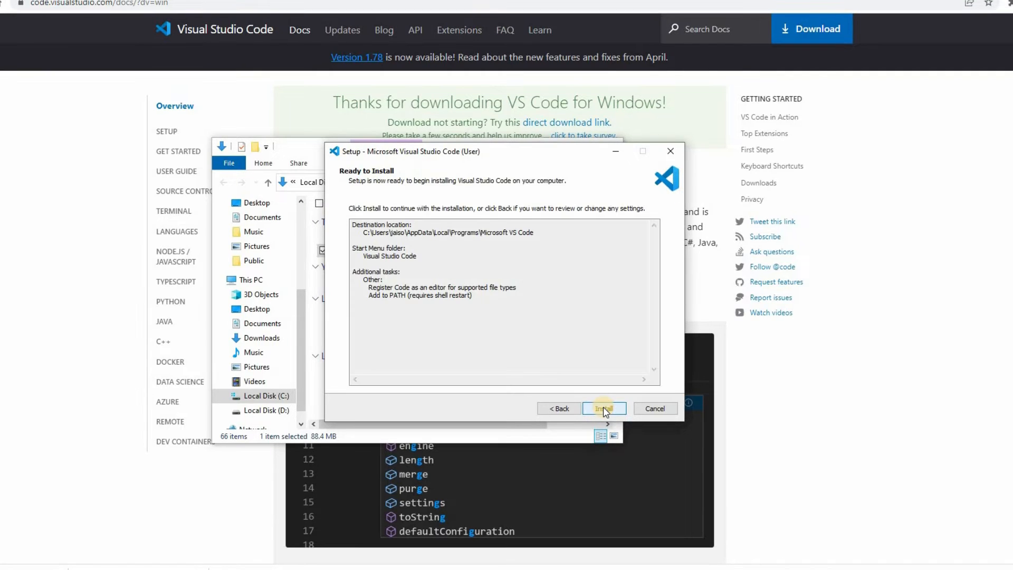
pyautogui.click(603, 408)
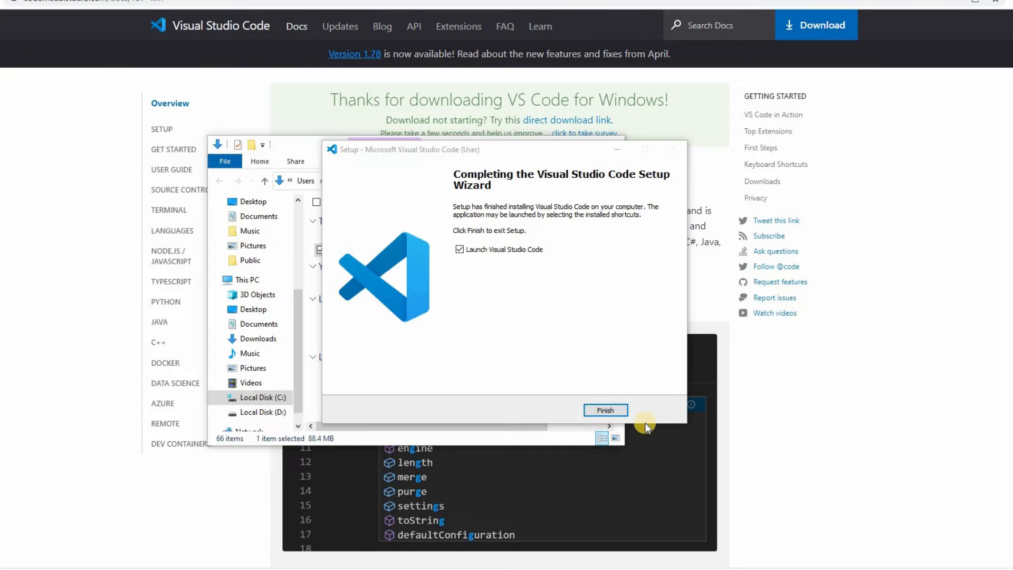
pyautogui.click(605, 409)
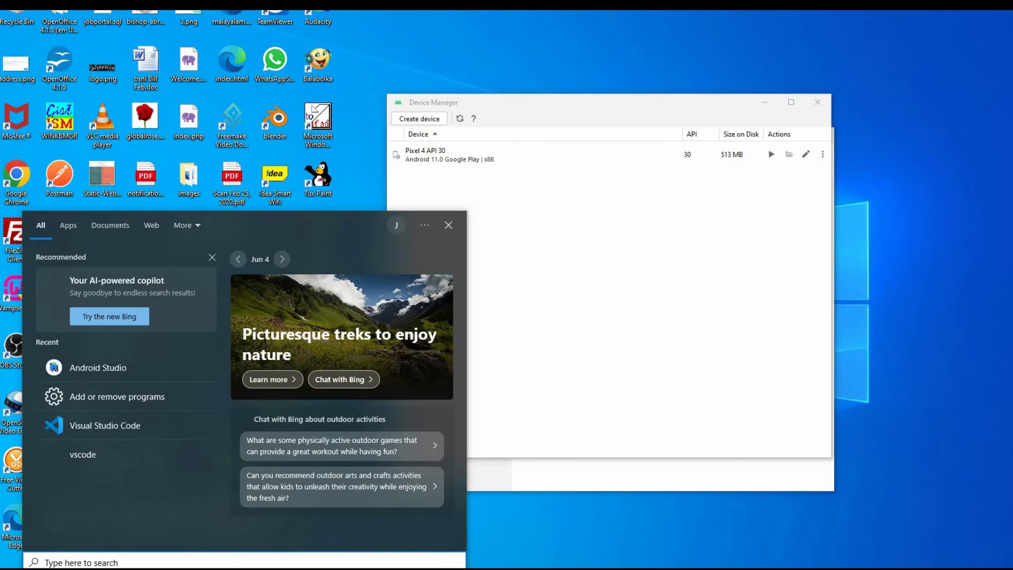
# Start Command Prompt and cd into D:\Projects\react.
pyautogui.write('cm')
pyautogui.write('d:')
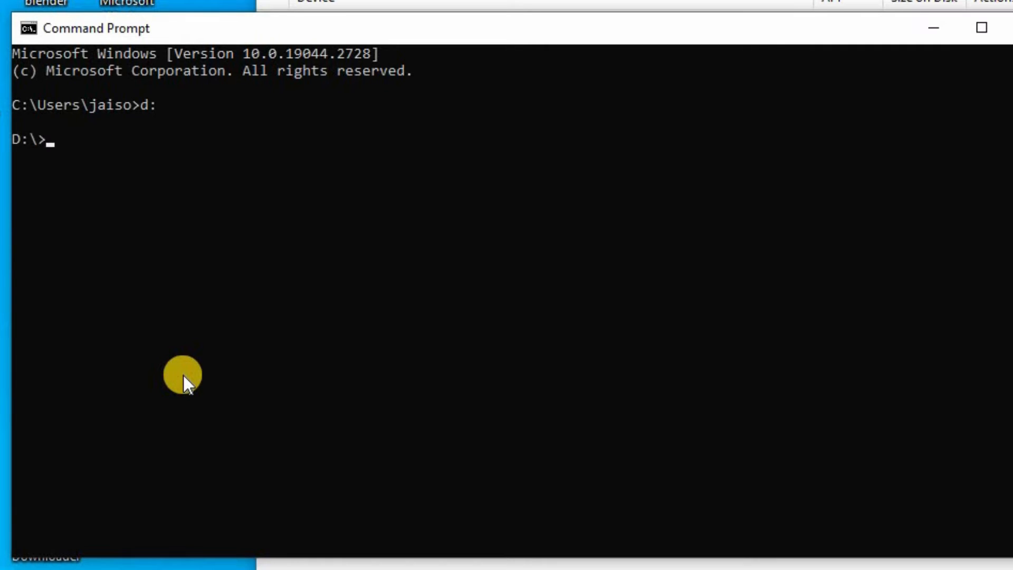
pyautogui.write('cd')
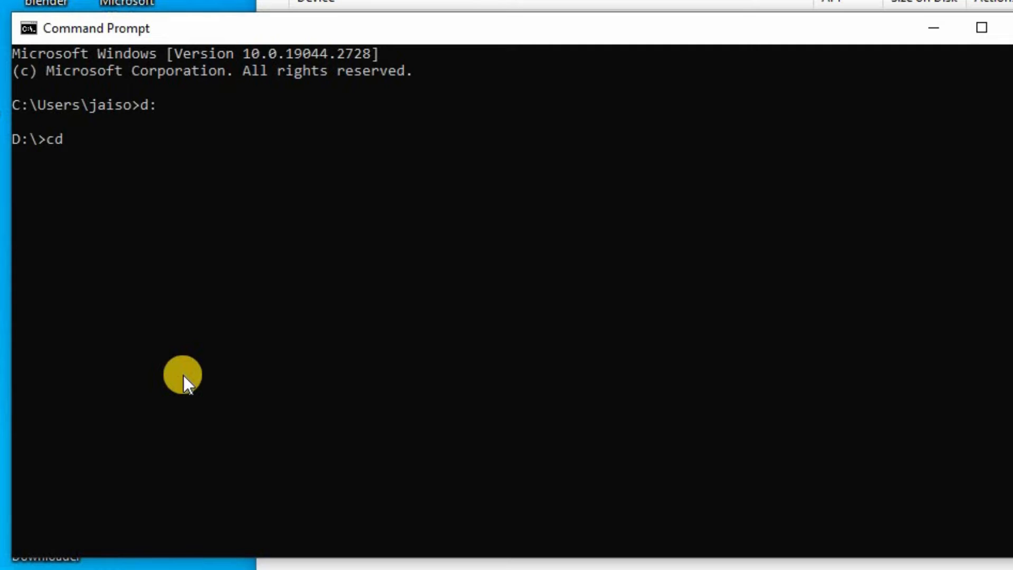
pyautogui.write('projects')
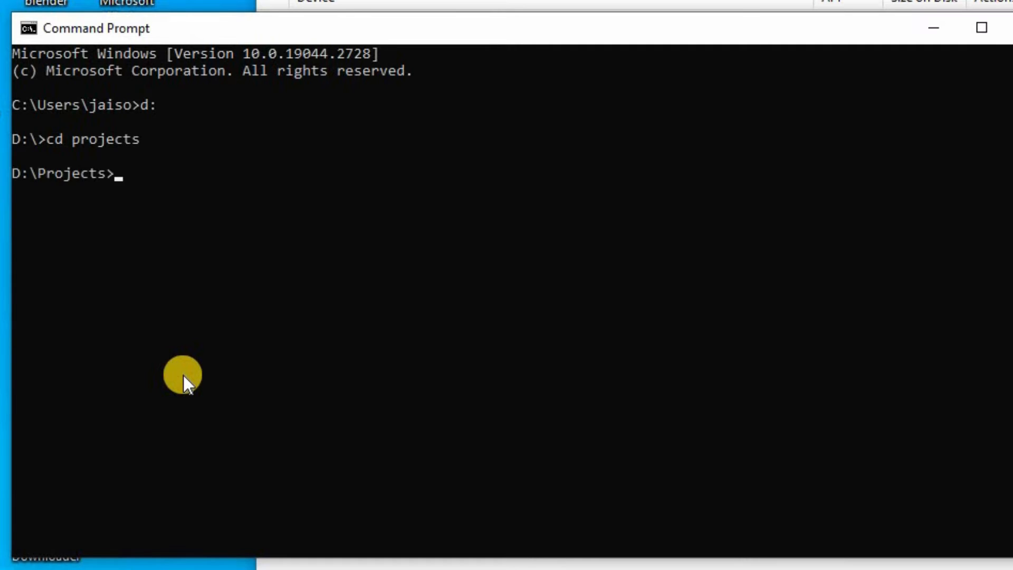
pyautogui.write('cd')
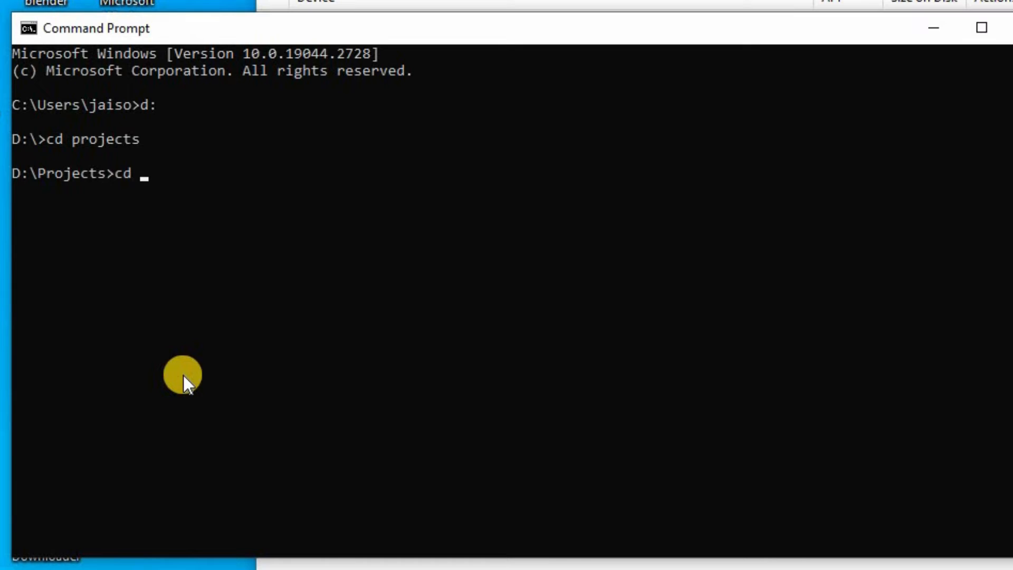
pyautogui.write('react')
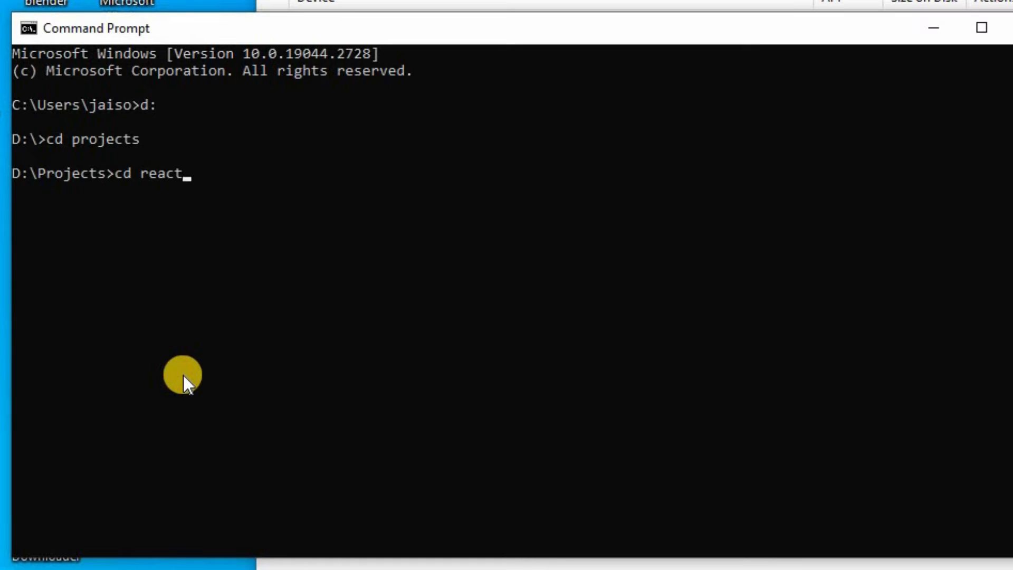
pyautogui.press('Enter')
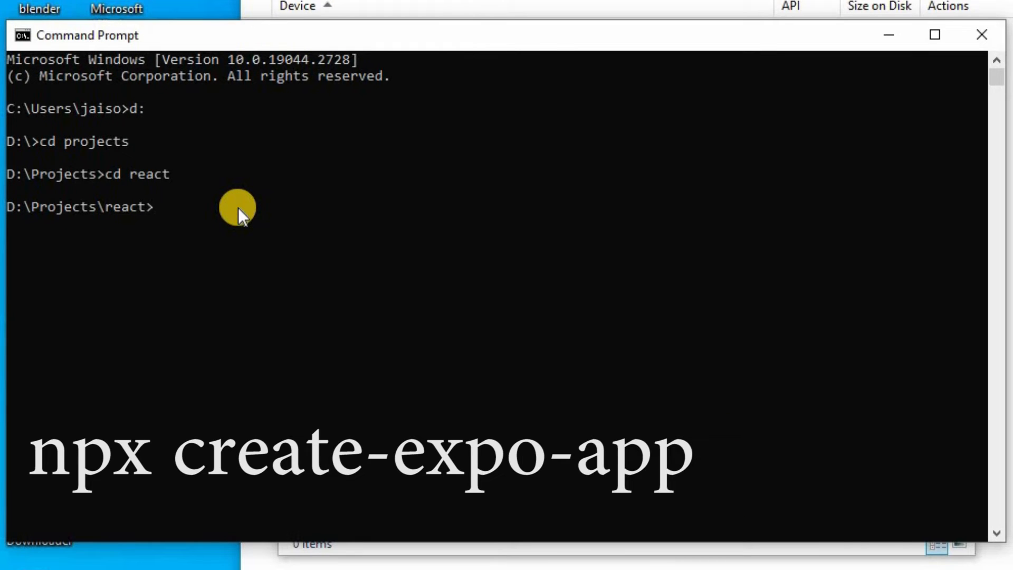
# Run npx create-expo-app MyFirstProj to scaffold the new Expo project.
pyautogui.write('npx')
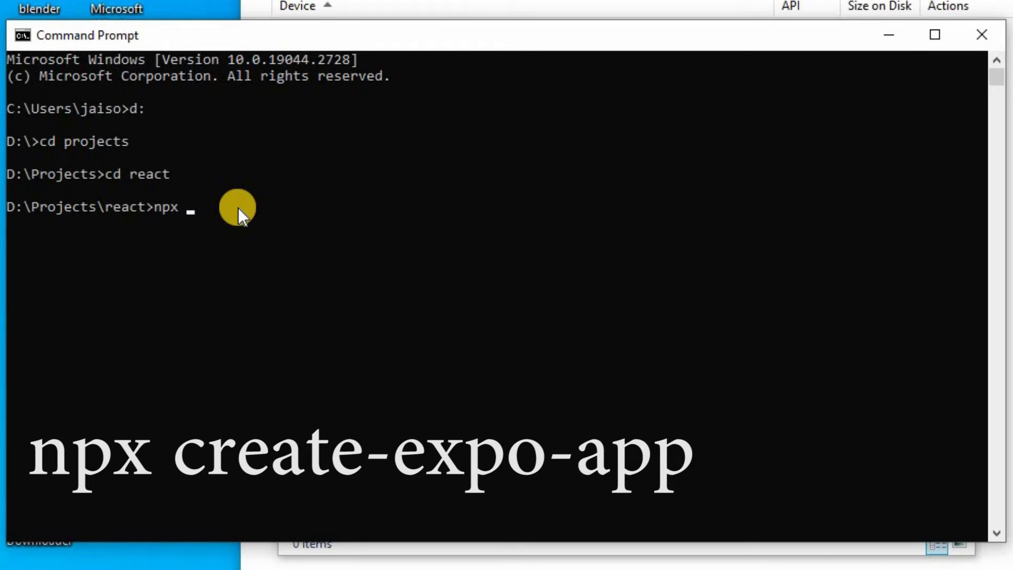
pyautogui.write('create')
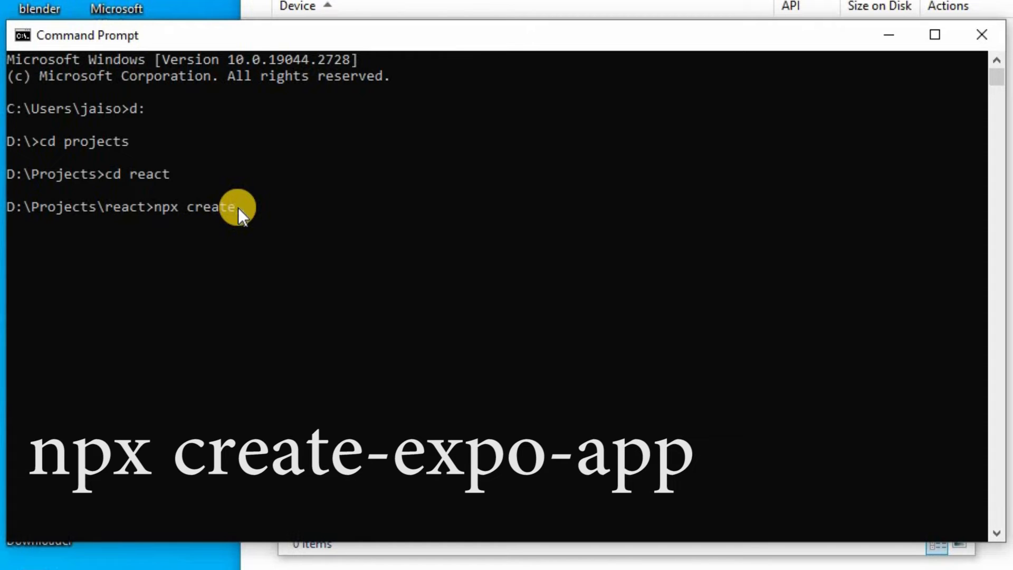
pyautogui.write('-ex')
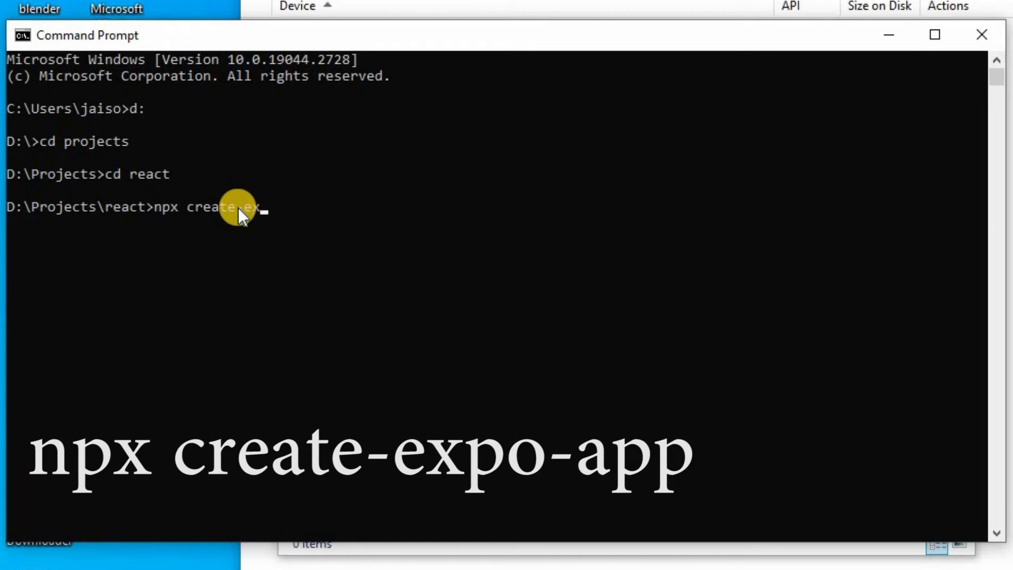
pyautogui.write('po')
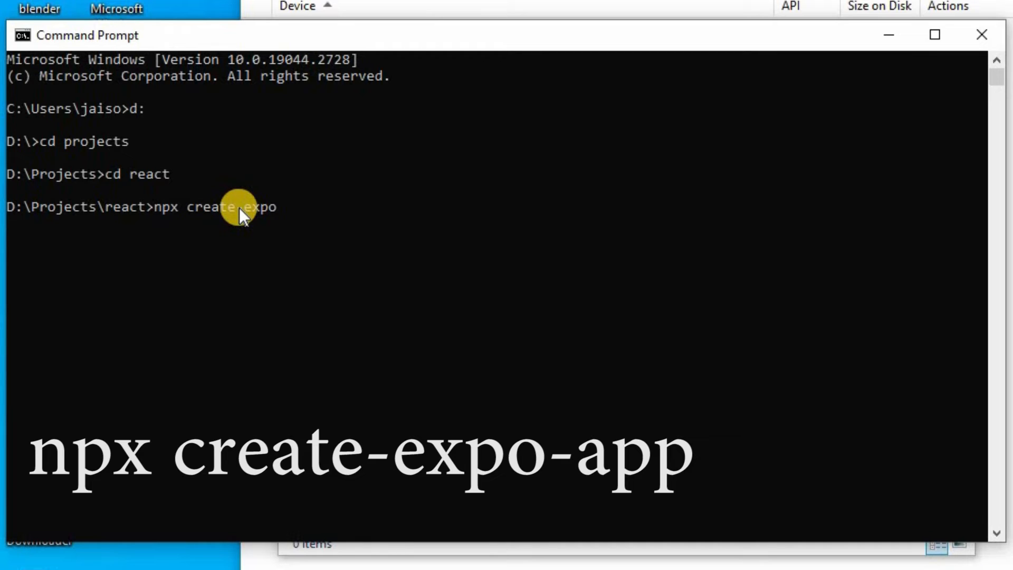
pyautogui.write('-app')
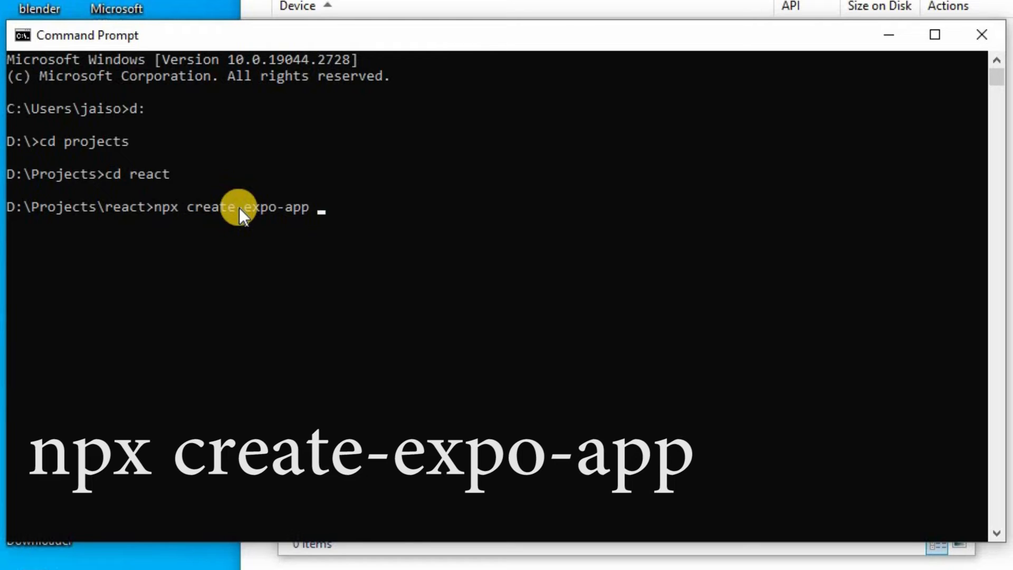
pyautogui.moveTo(203, 222)
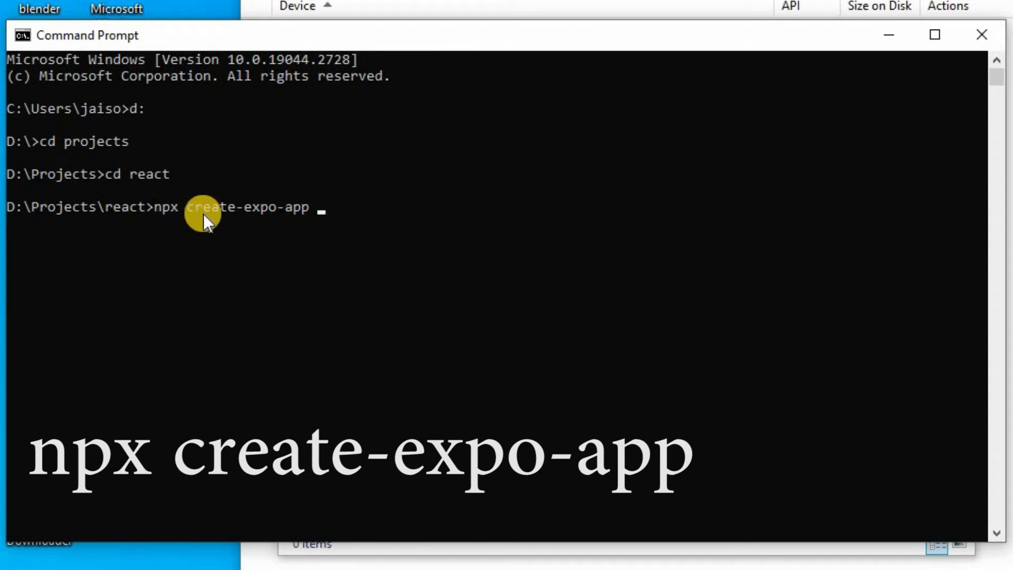
pyautogui.moveTo(430, 426)
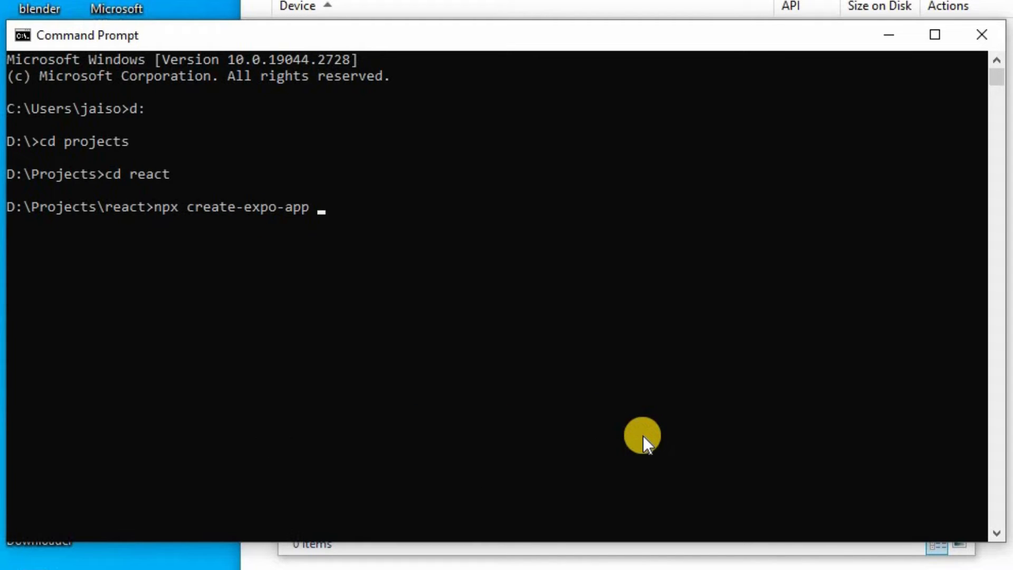
pyautogui.write('My')
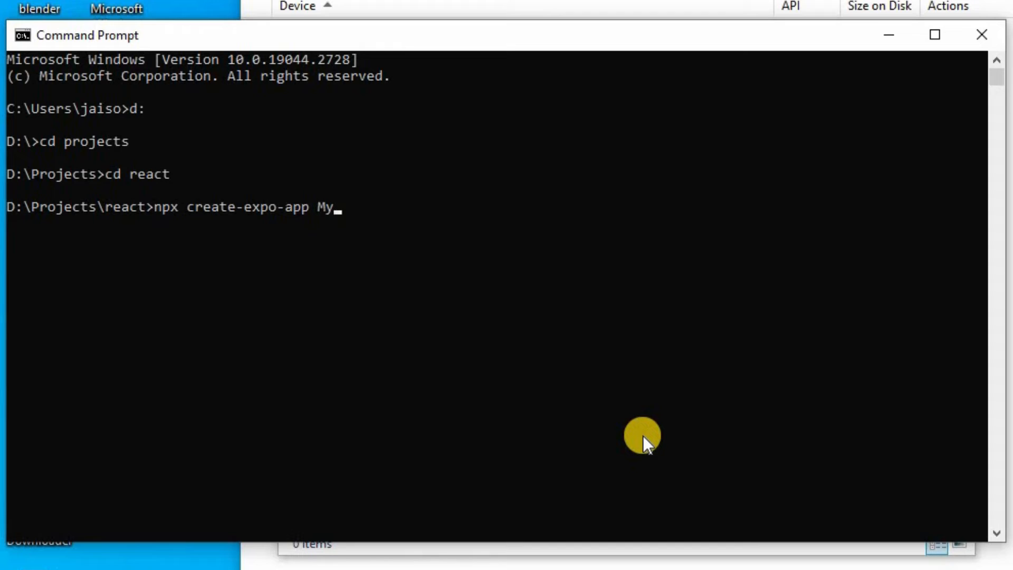
pyautogui.write('First')
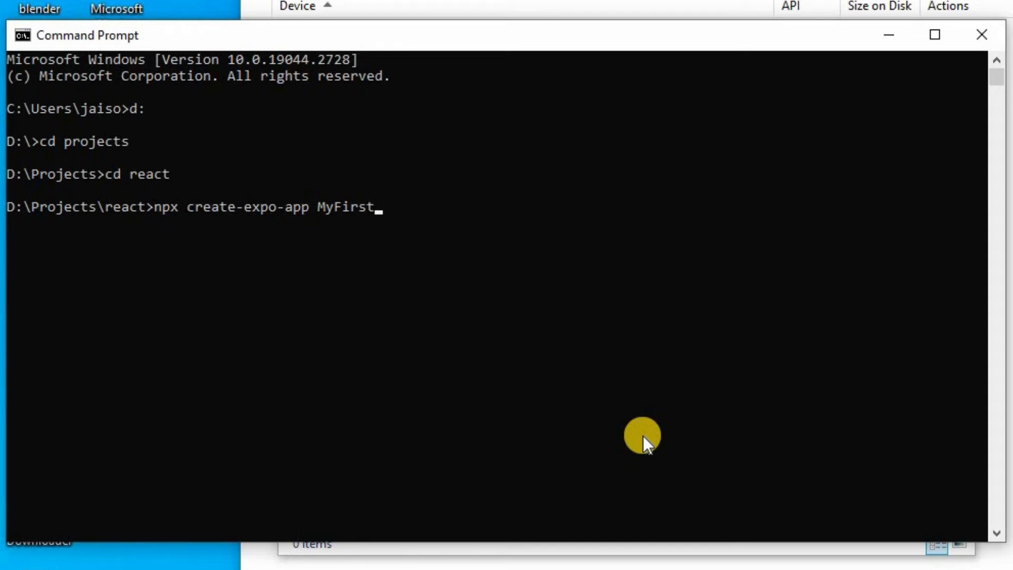
pyautogui.write('Pro')
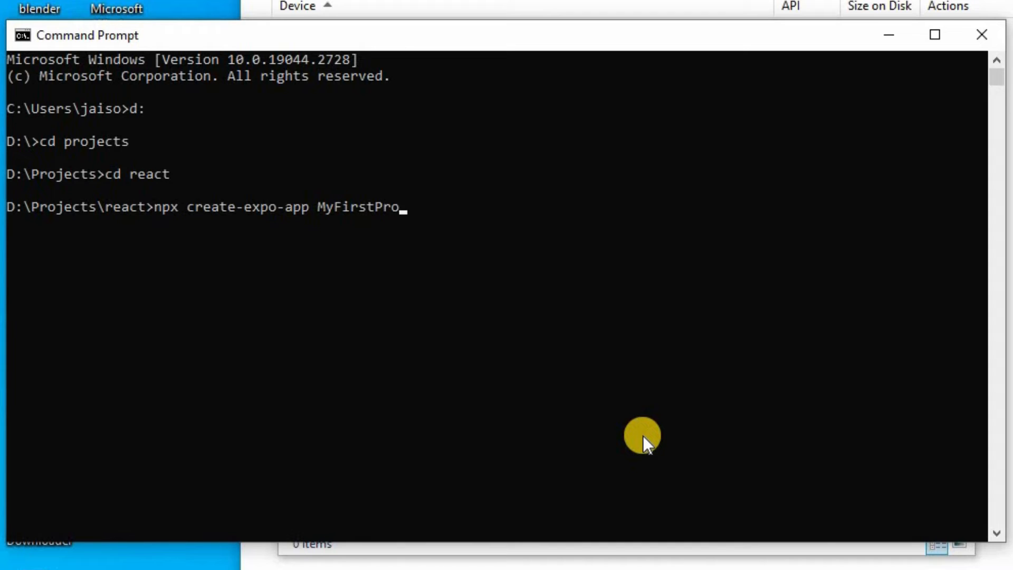
pyautogui.write('j')
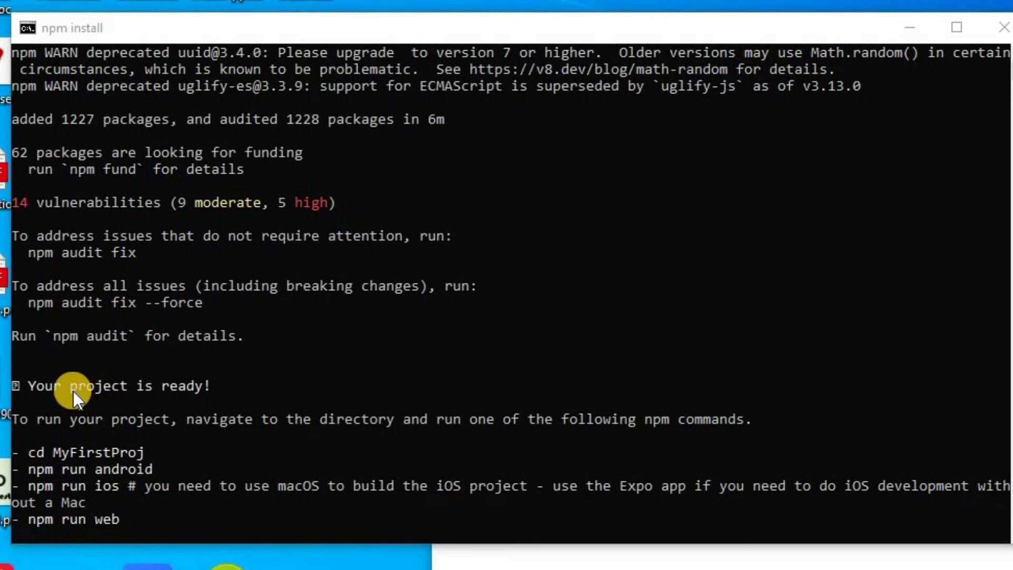
pyautogui.moveTo(339, 304)
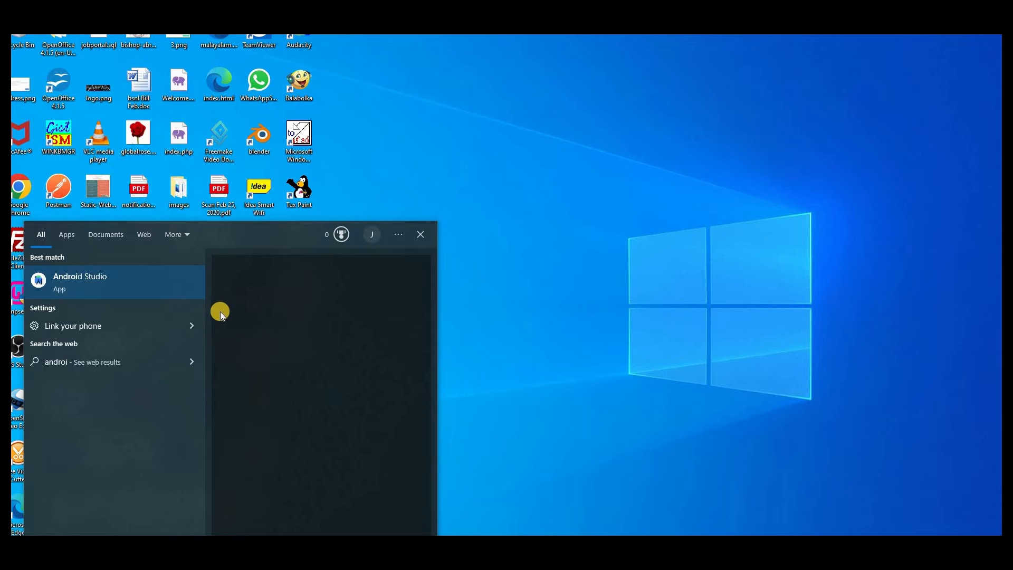
# Launch Android Studio from Start search and bring up Virtual Device Manager via More Actions.
pyautogui.click(80, 281)
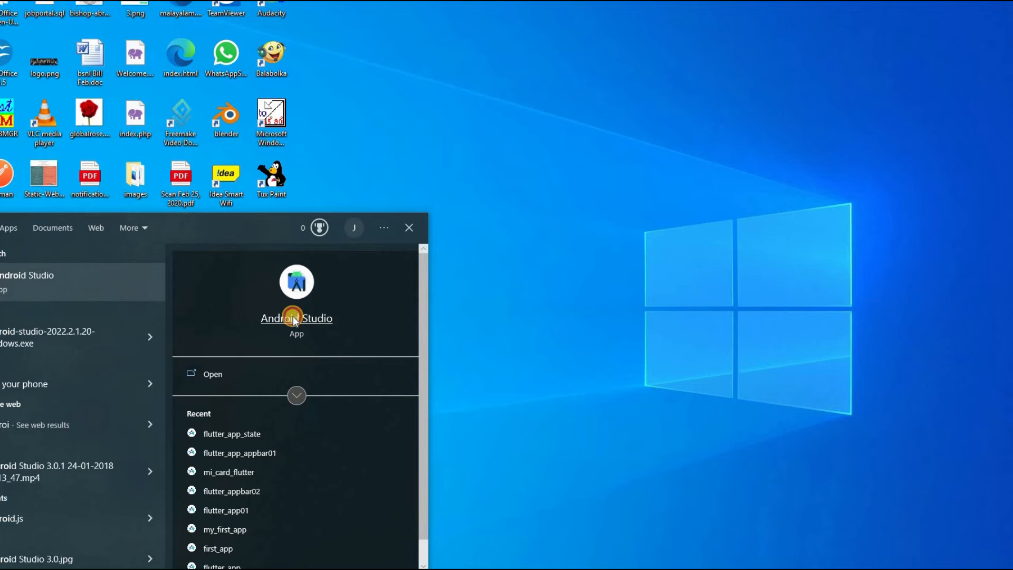
pyautogui.click(296, 318)
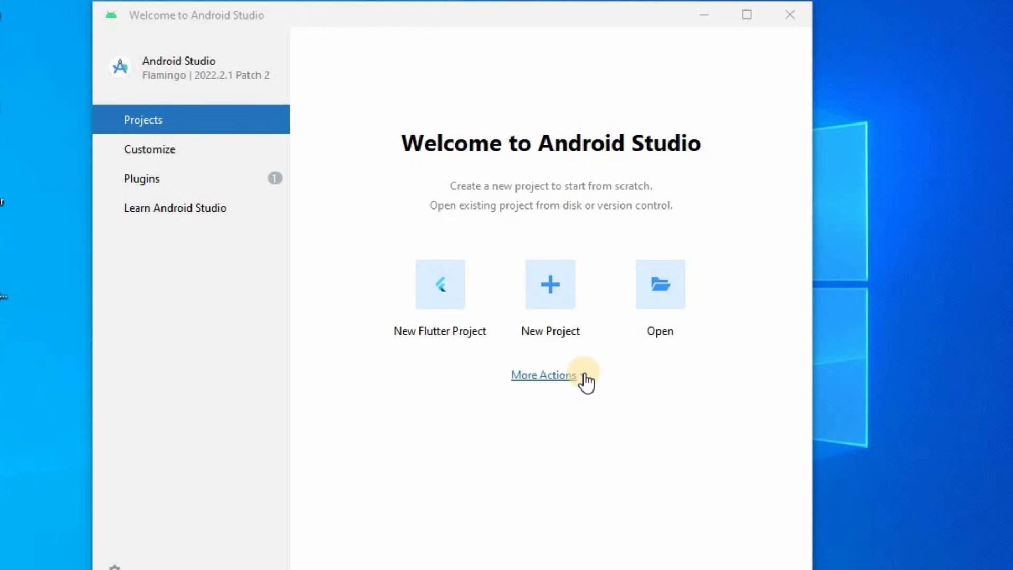
pyautogui.click(545, 376)
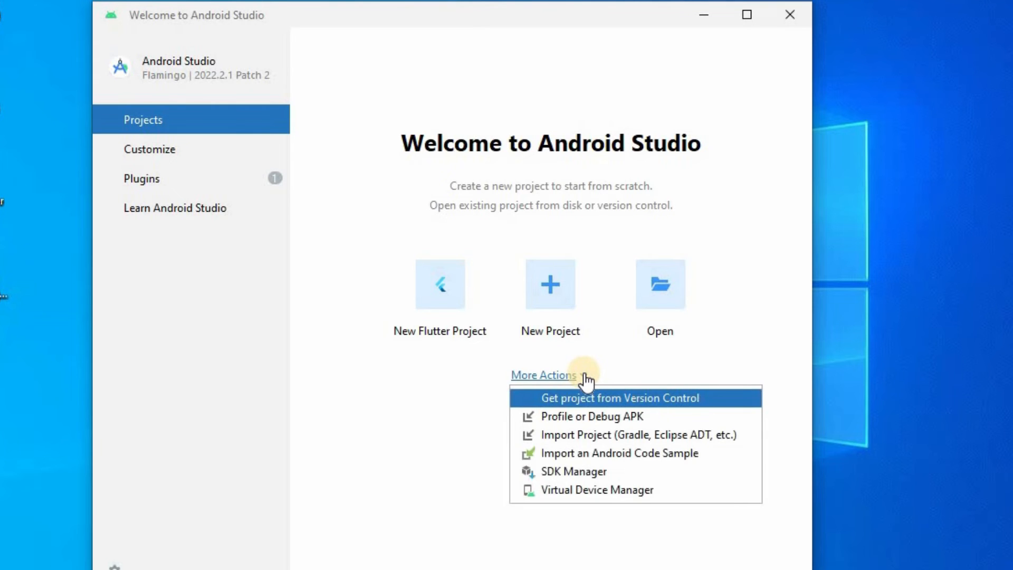
pyautogui.moveTo(593, 495)
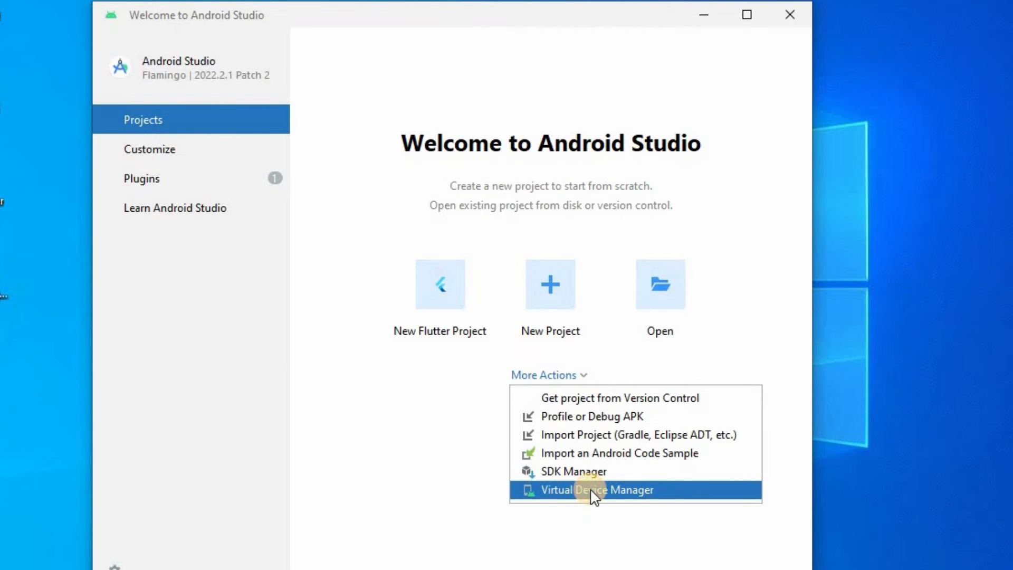
pyautogui.click(595, 489)
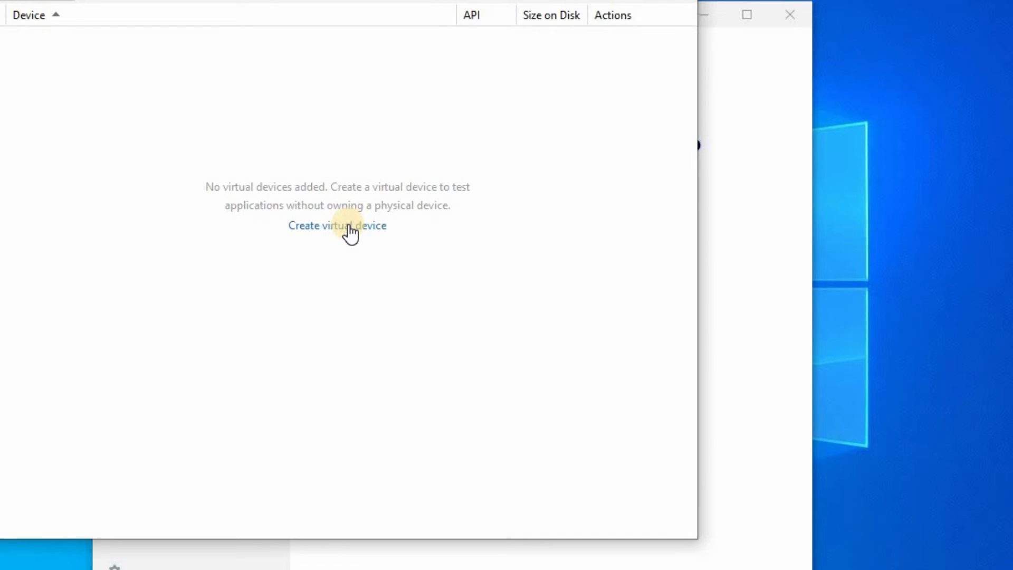
# Start a new virtual device and choose Pixel 4 as the hardware.
pyautogui.click(337, 225)
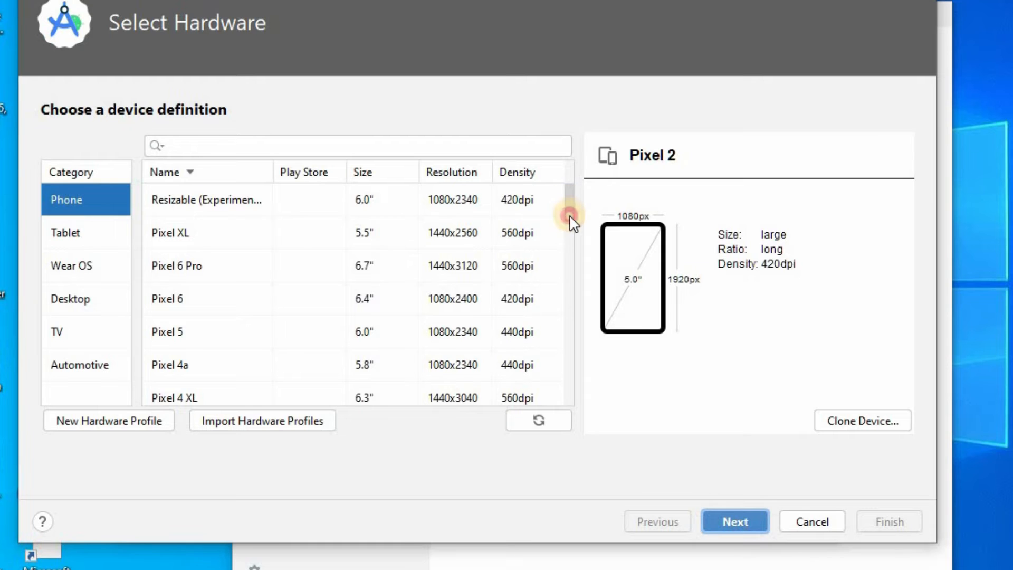
pyautogui.scroll(-3)
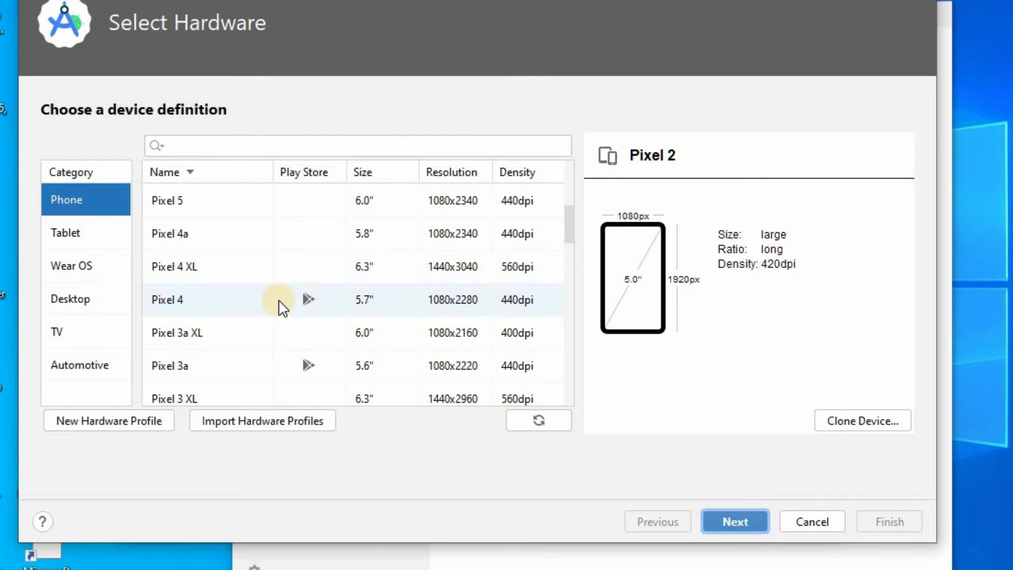
pyautogui.click(186, 299)
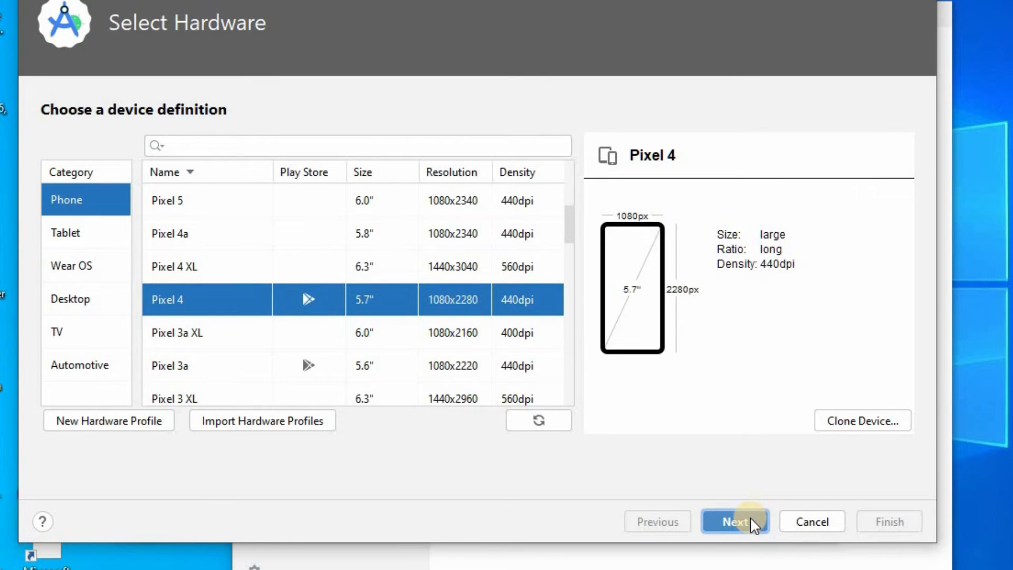
pyautogui.click(734, 521)
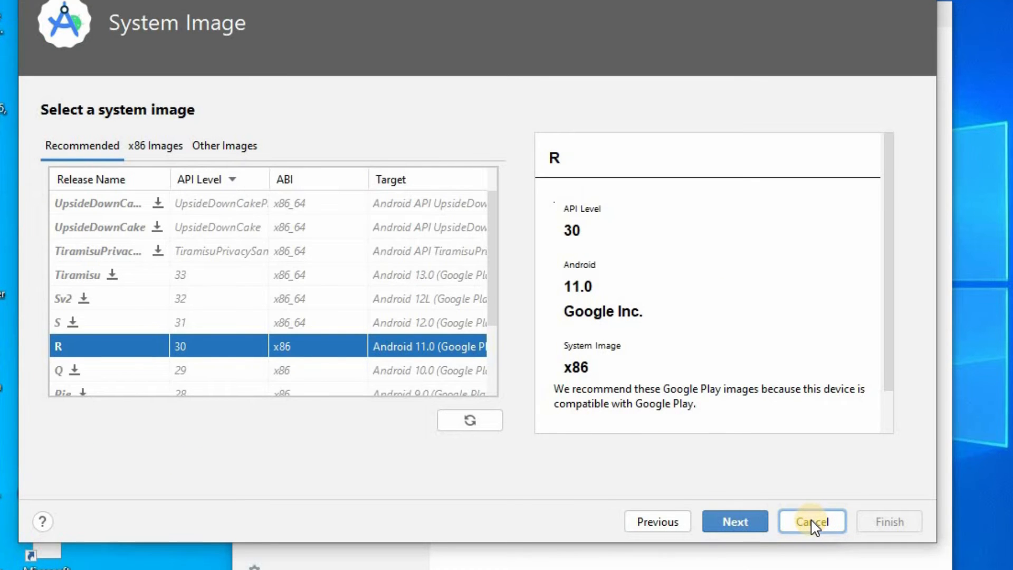
pyautogui.moveTo(734, 527)
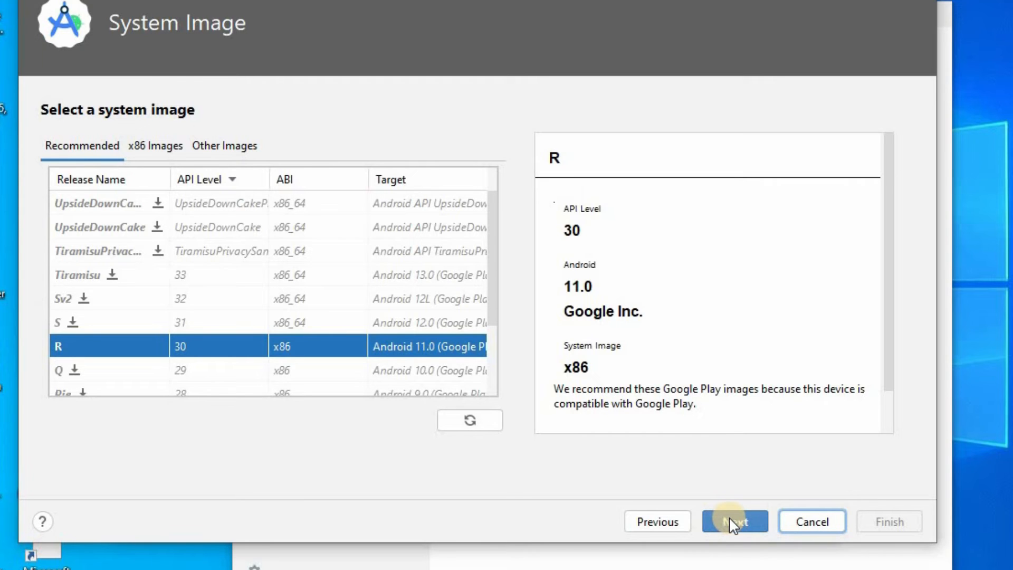
# Select the R Android 11 (API 30) system image and finish creating the device.
pyautogui.click(734, 521)
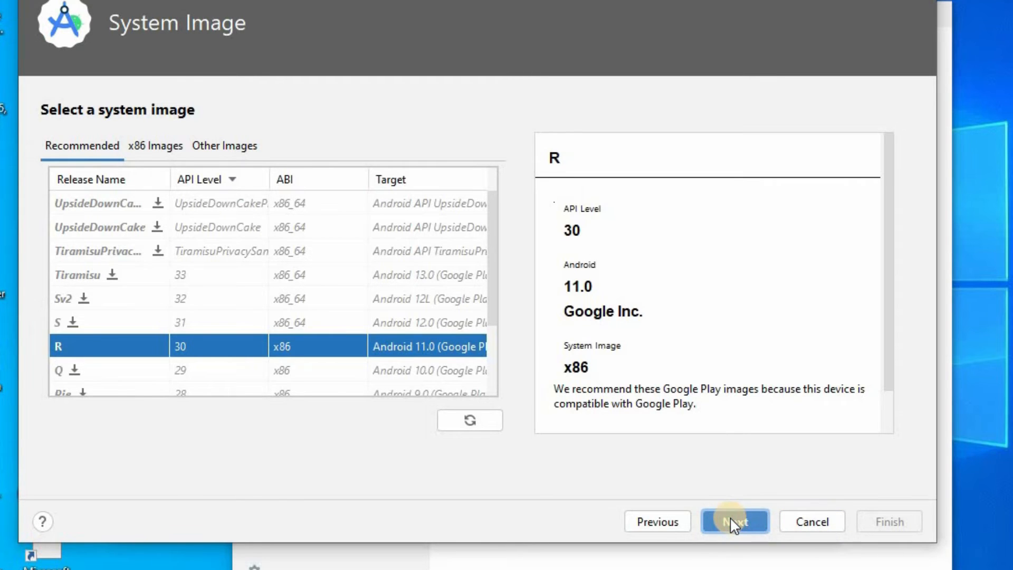
pyautogui.click(734, 521)
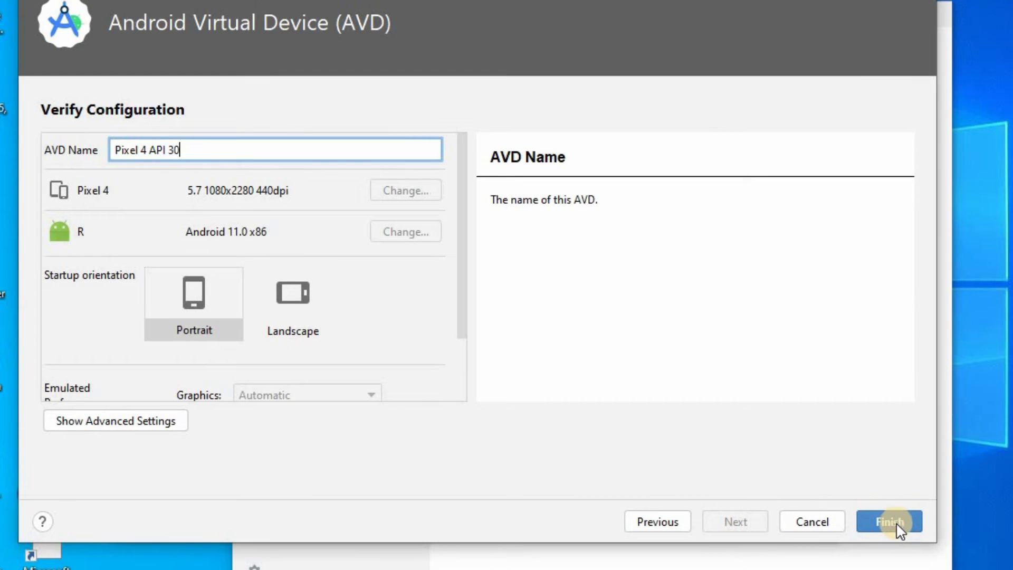
pyautogui.click(892, 521)
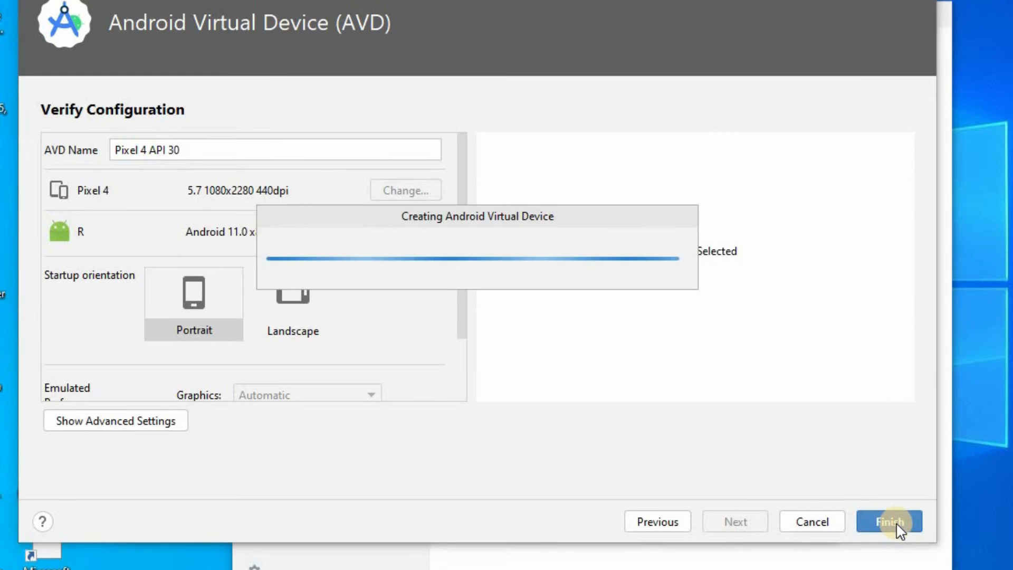
pyautogui.click(896, 521)
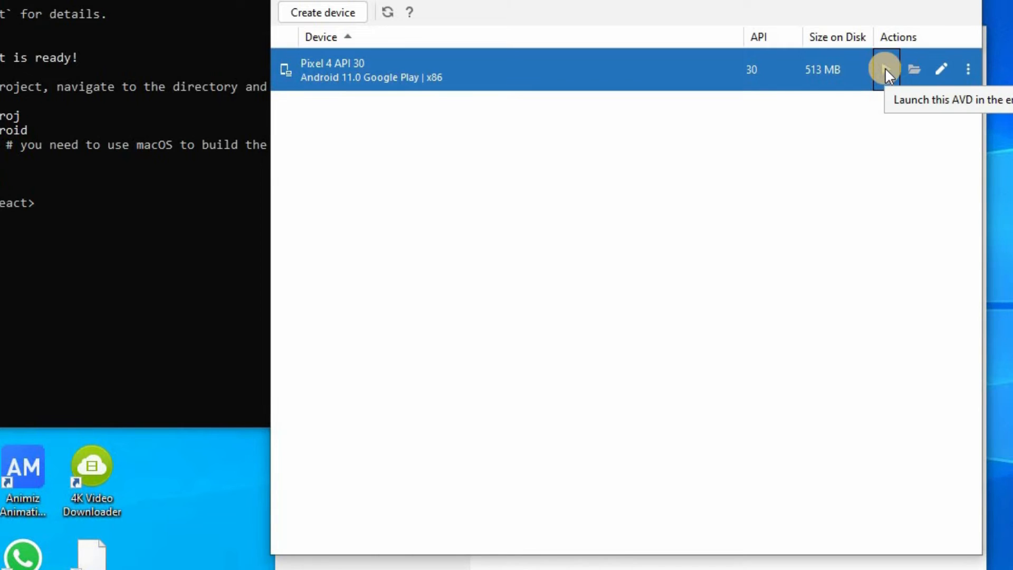
# Boot the Pixel 3 API UpsideDownCake emulator from Device Manager and bring up Windows search.
pyautogui.click(884, 68)
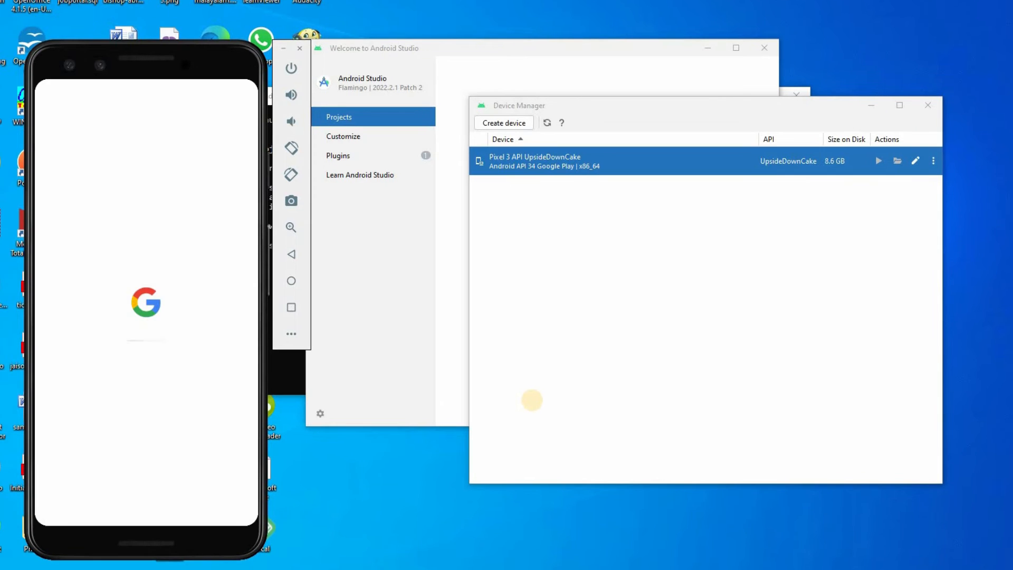
pyautogui.click(877, 160)
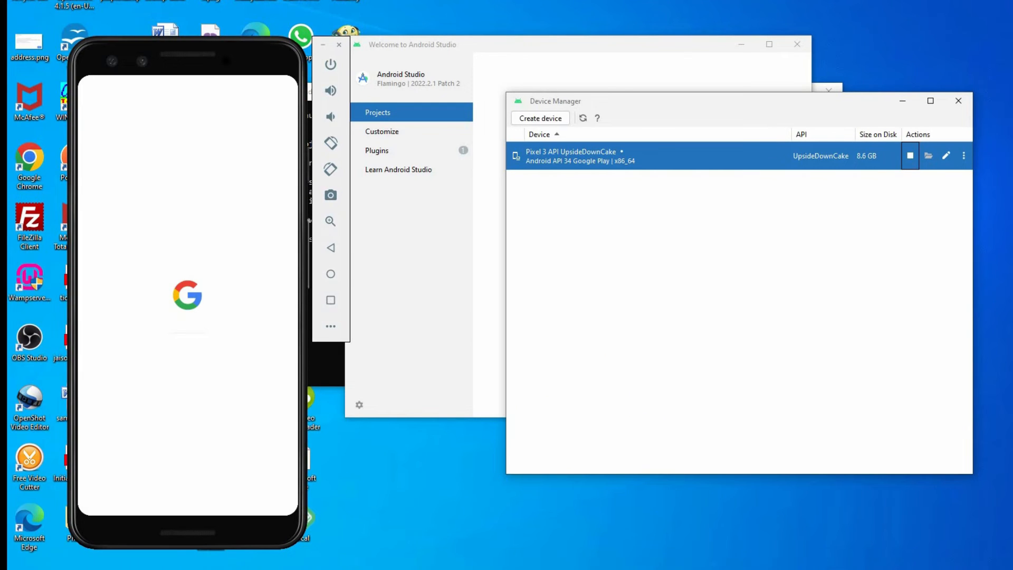
pyautogui.click(95, 564)
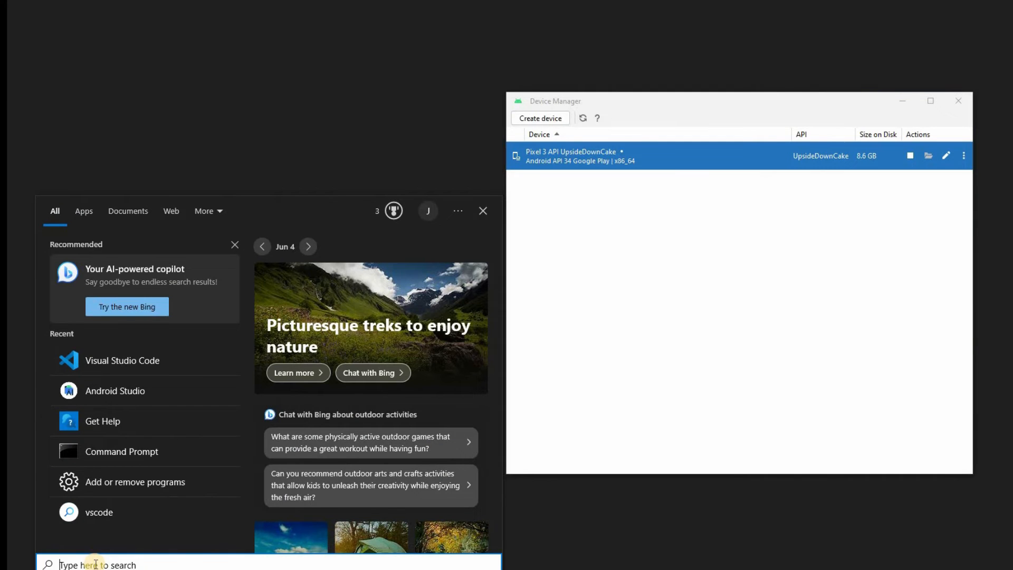
# Launch VS Code and open D:\Projects\react\MyFirstProj as the workspace folder.
pyautogui.write('vsco')
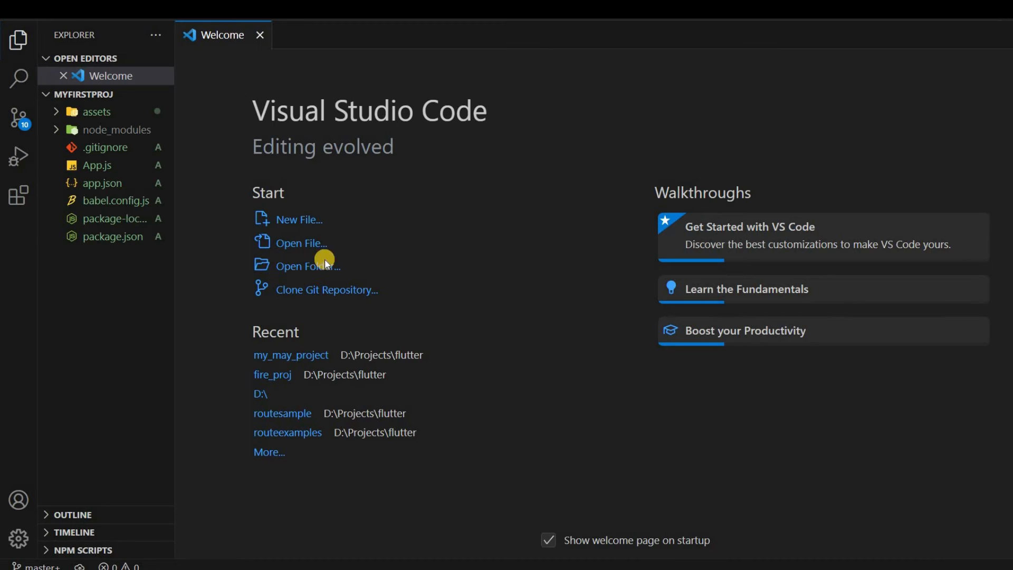
pyautogui.click(301, 266)
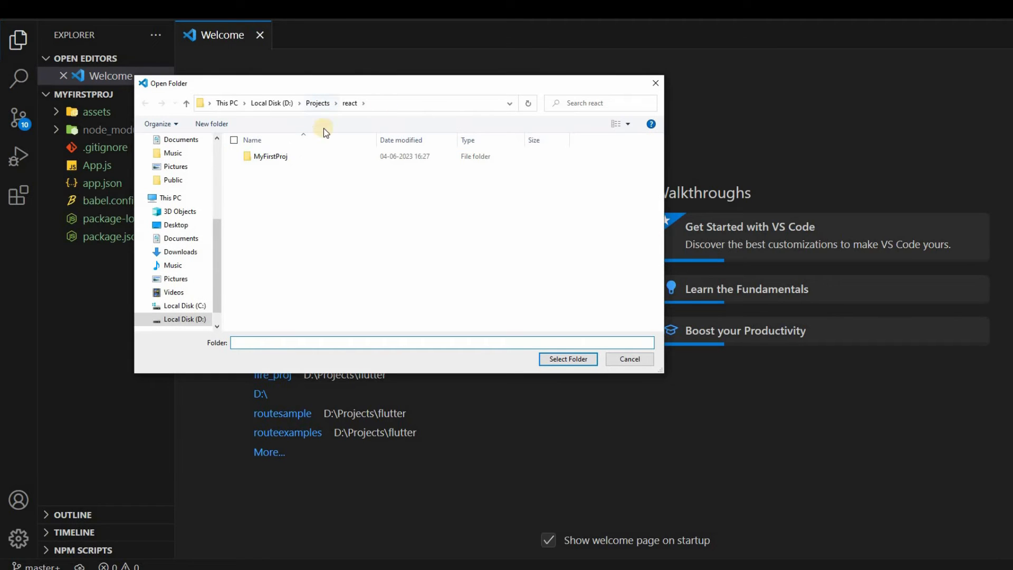
pyautogui.click(270, 156)
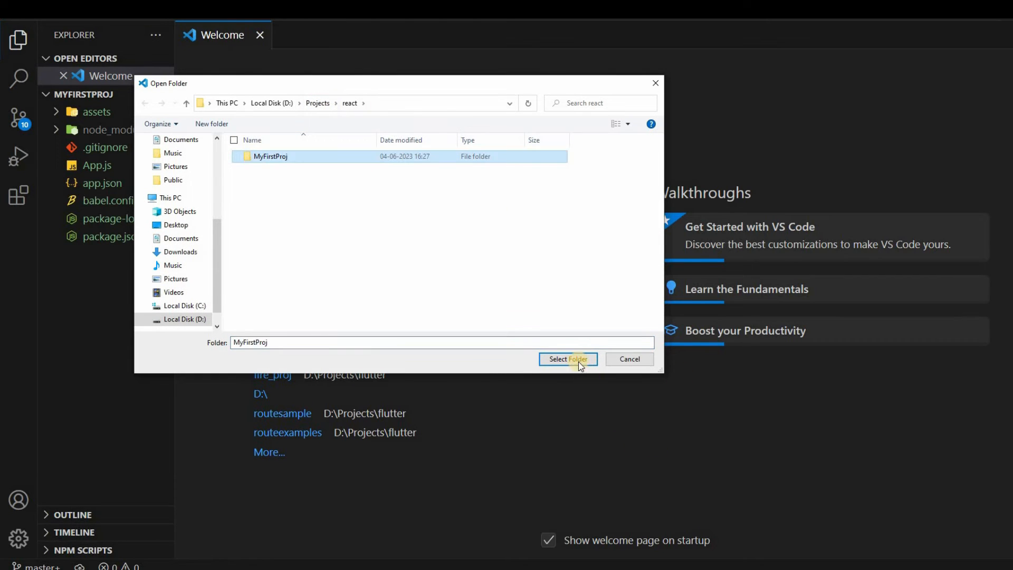
pyautogui.click(567, 358)
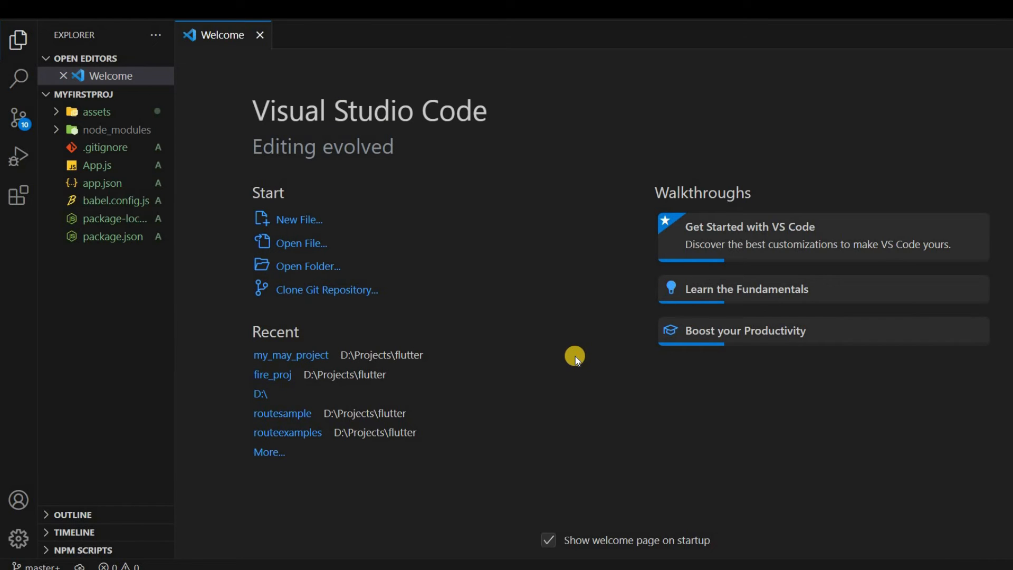
pyautogui.moveTo(629, 348)
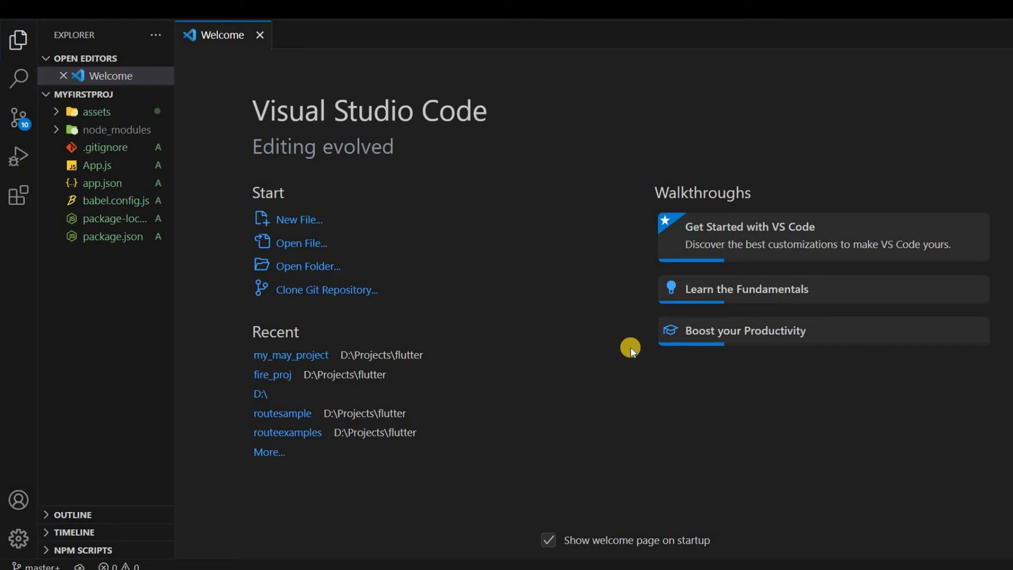
pyautogui.moveTo(640, 258)
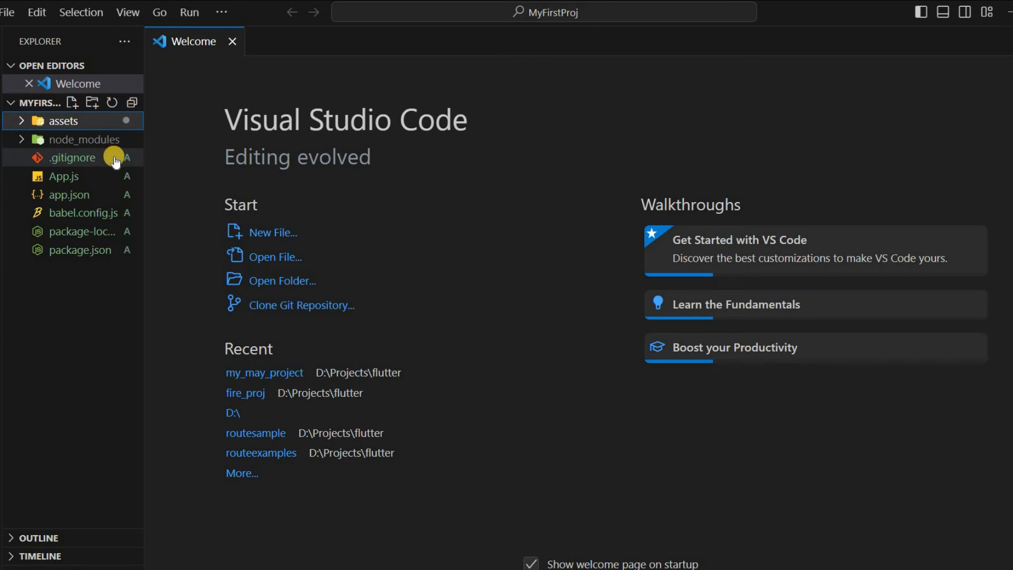
pyautogui.moveTo(79, 195)
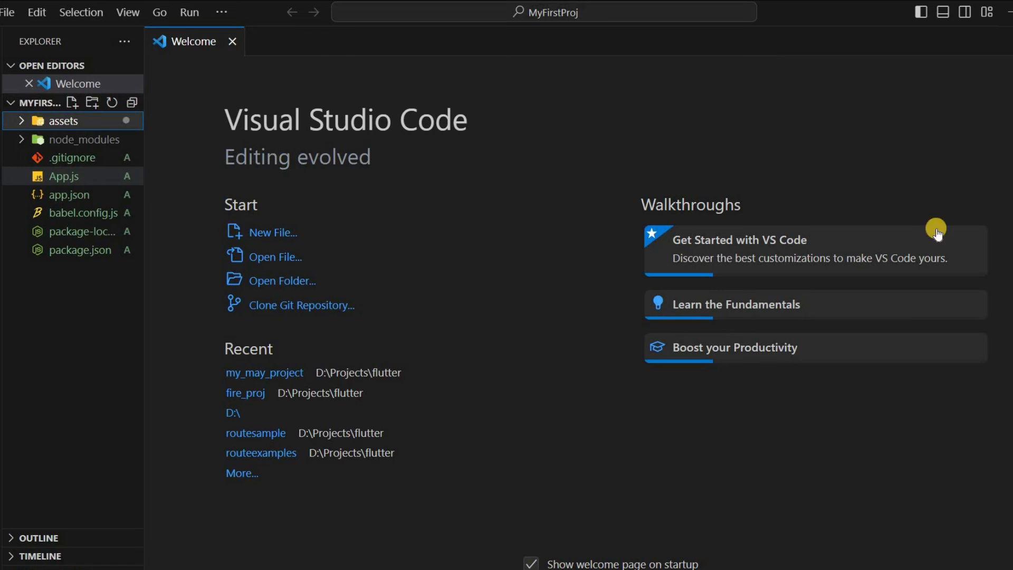
# Open App.js from the Explorer so the Expo starter code shows in an editor tab.
pyautogui.doubleClick(57, 176)
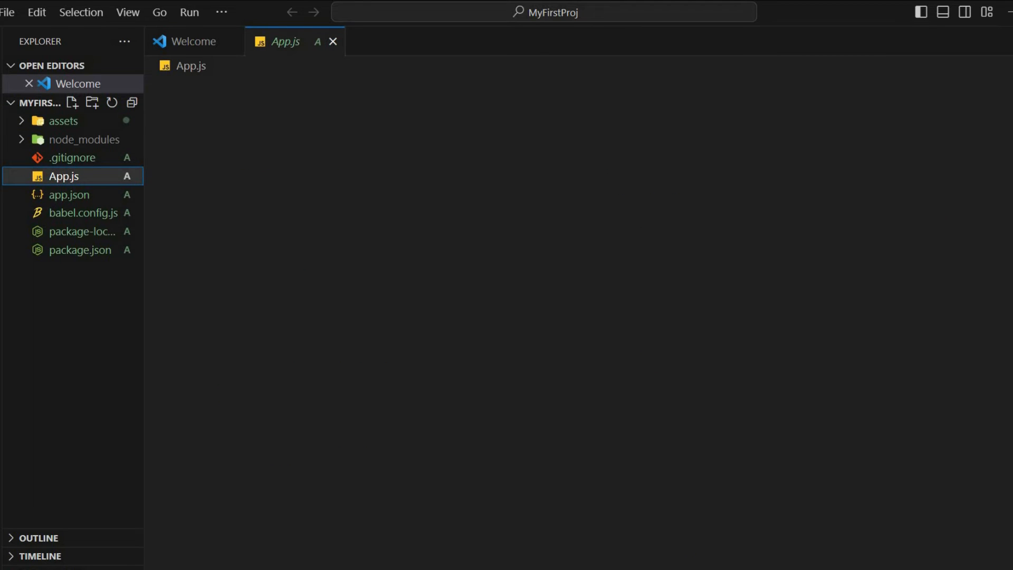
pyautogui.click(63, 176)
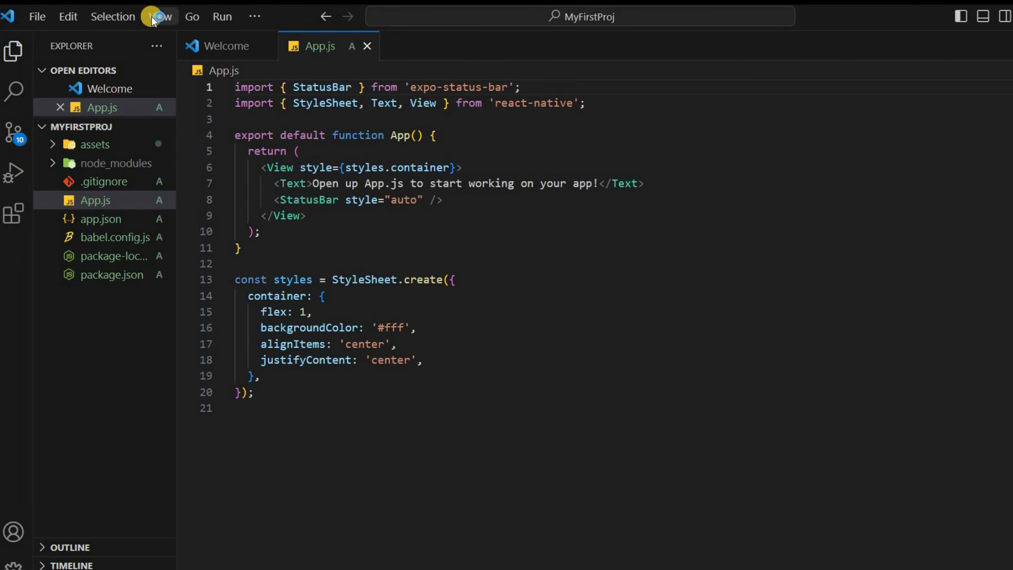
# Run npm start in an integrated PowerShell terminal to start the Expo dev server.
pyautogui.click(161, 17)
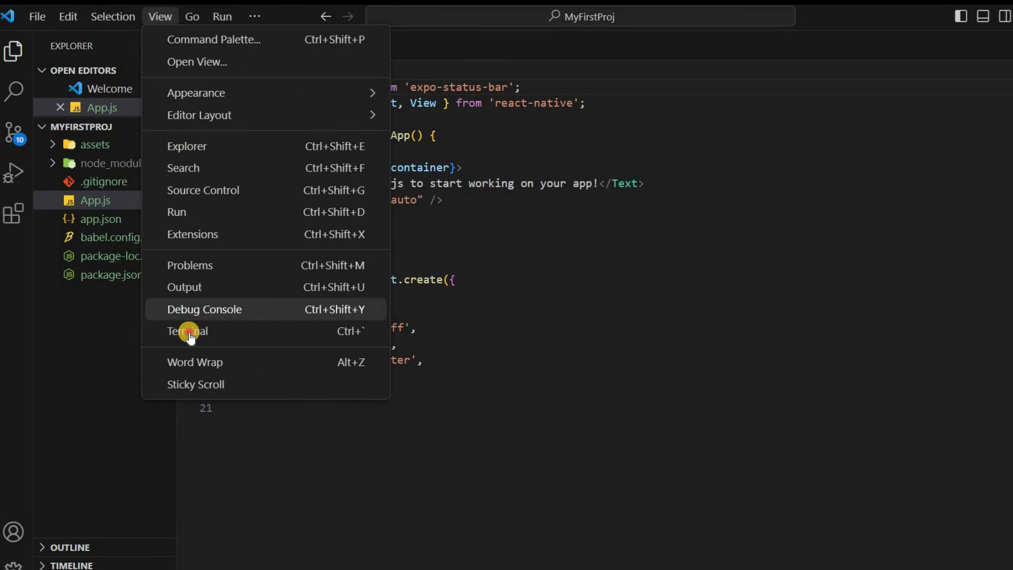
pyautogui.click(186, 330)
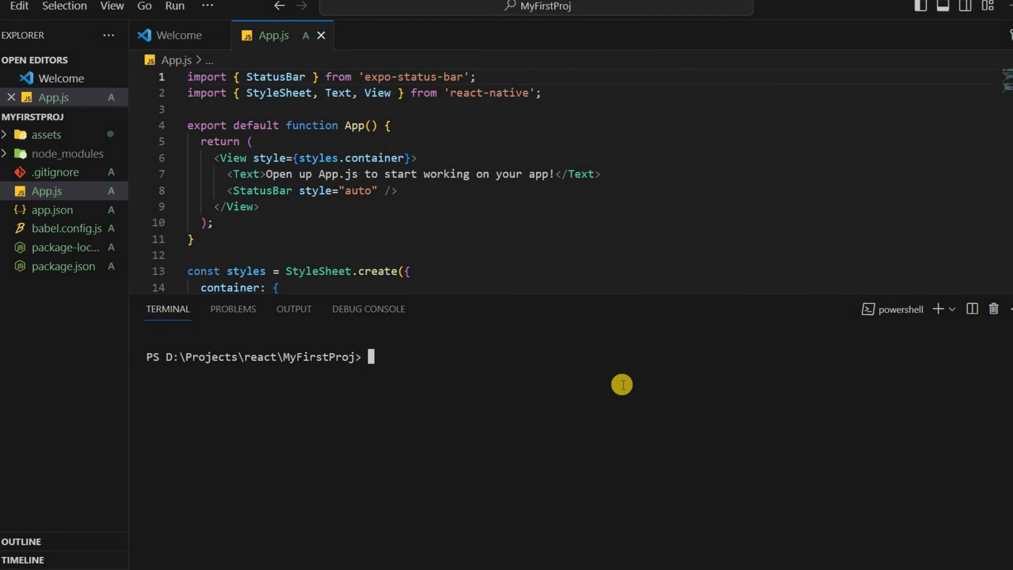
pyautogui.write('npm start')
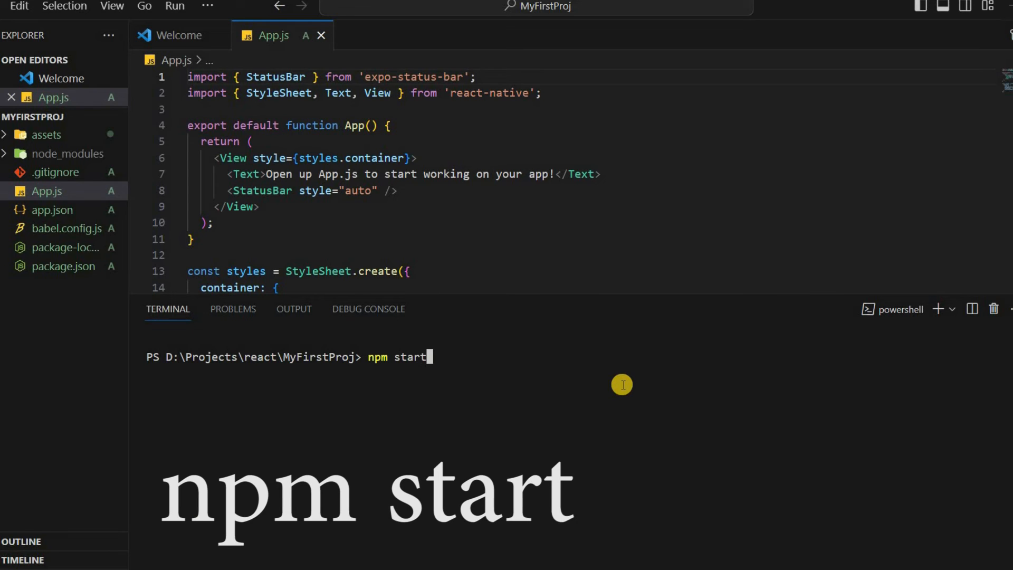
pyautogui.press('Enter')
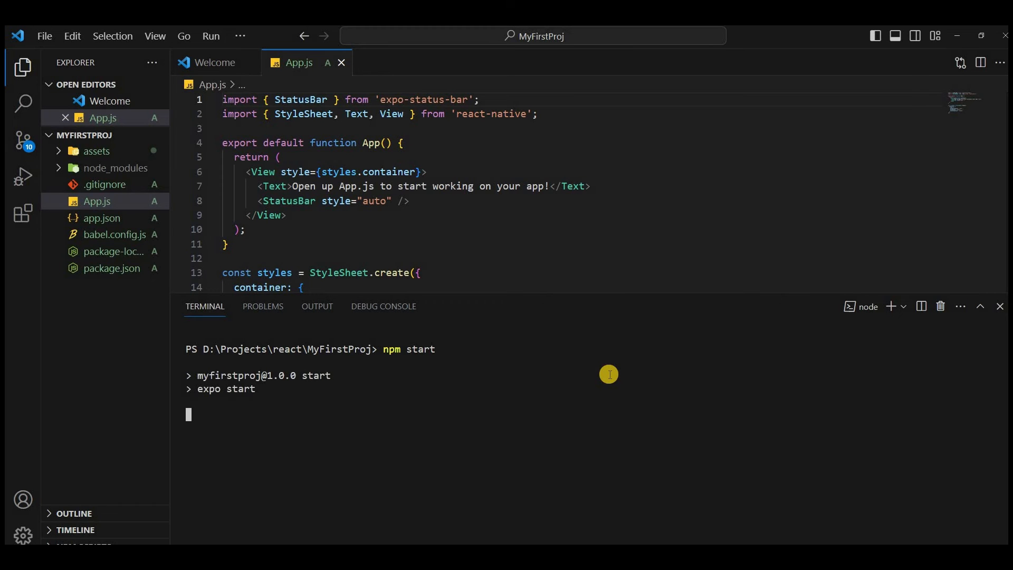
pyautogui.moveTo(529, 360)
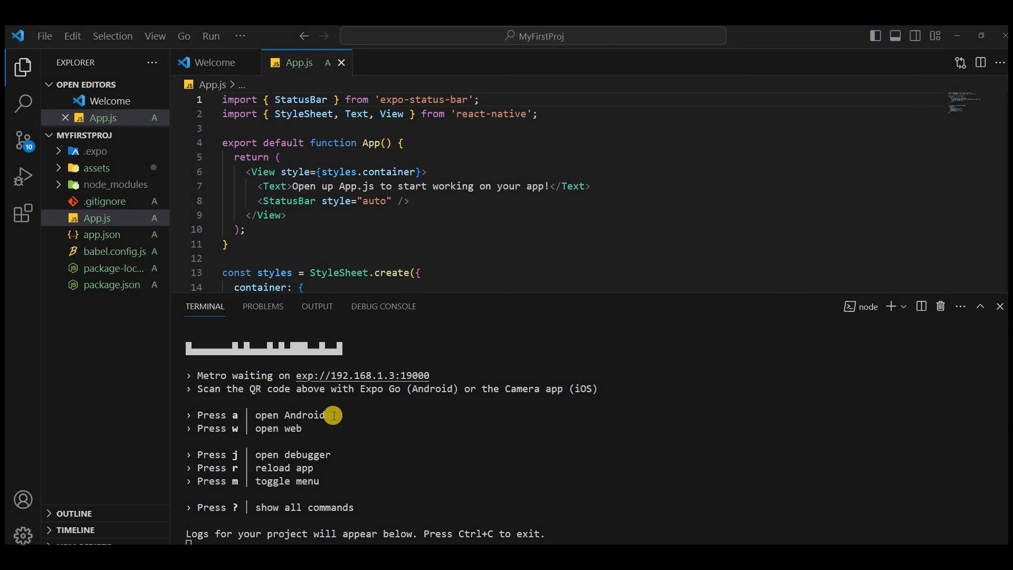
pyautogui.moveTo(337, 415)
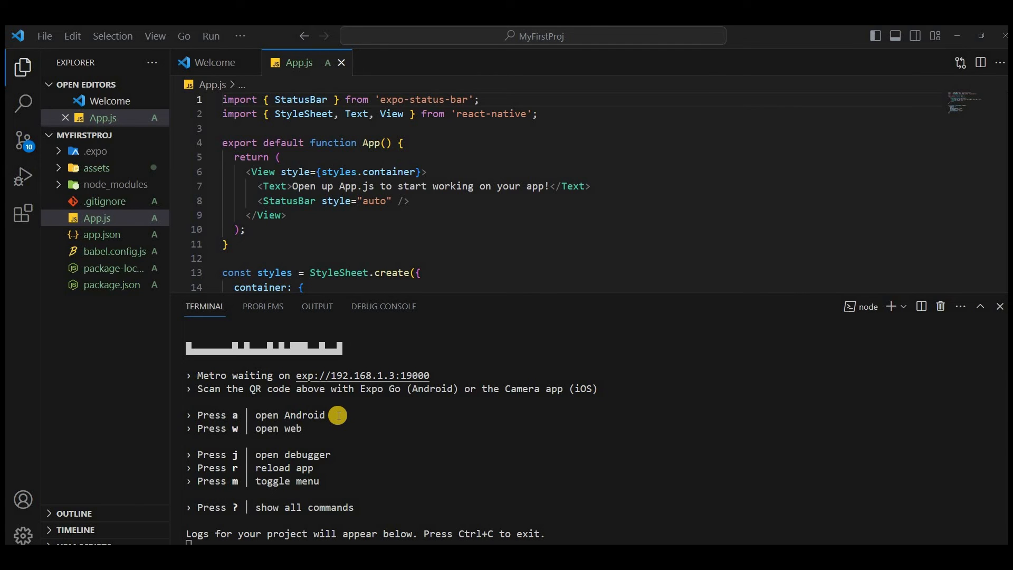
# Send 'a' to the Expo server to open the app on the Pixel 3 emulator and bundle Android.
pyautogui.press('a')
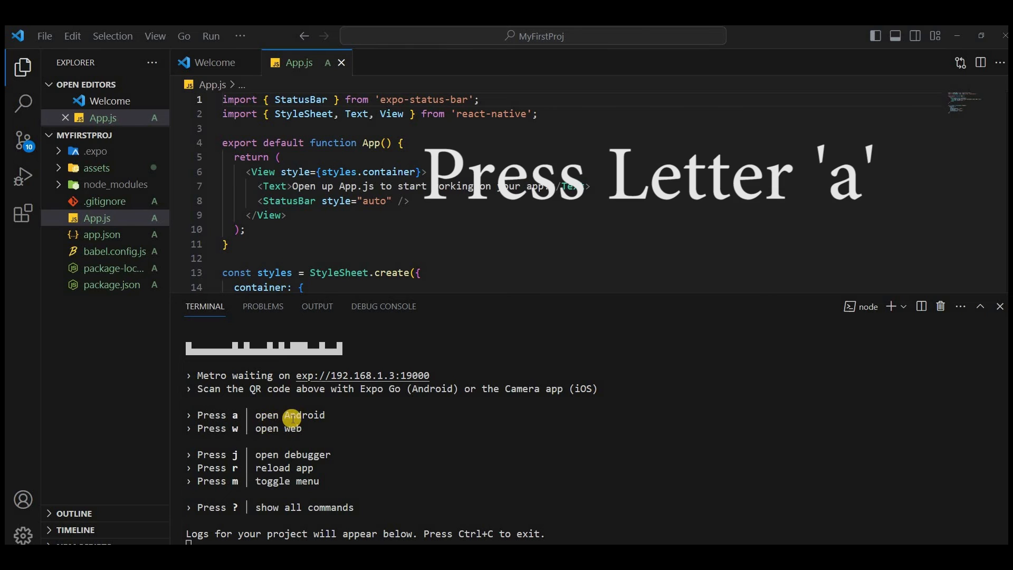
pyautogui.moveTo(377, 521)
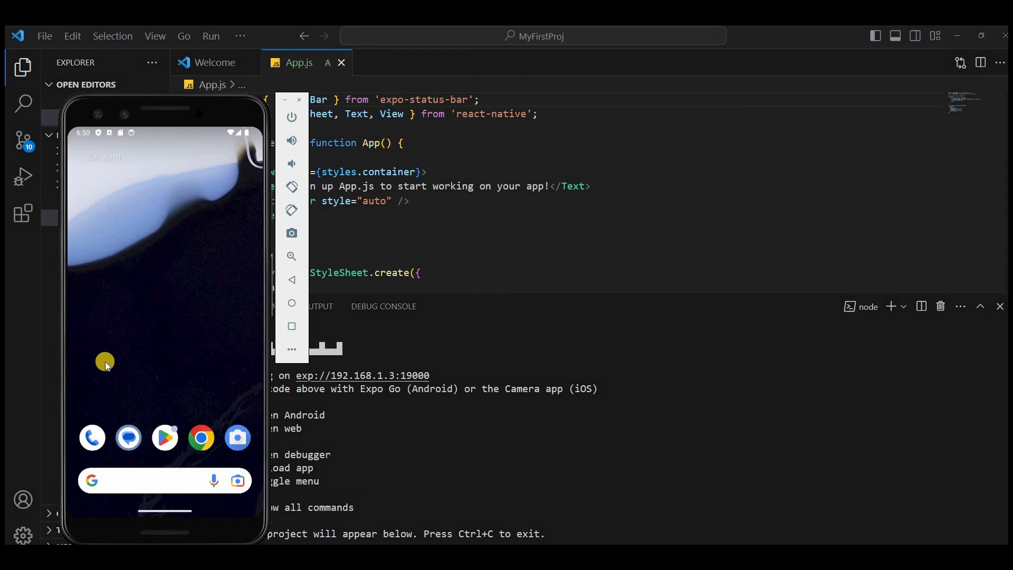
pyautogui.moveTo(371, 470)
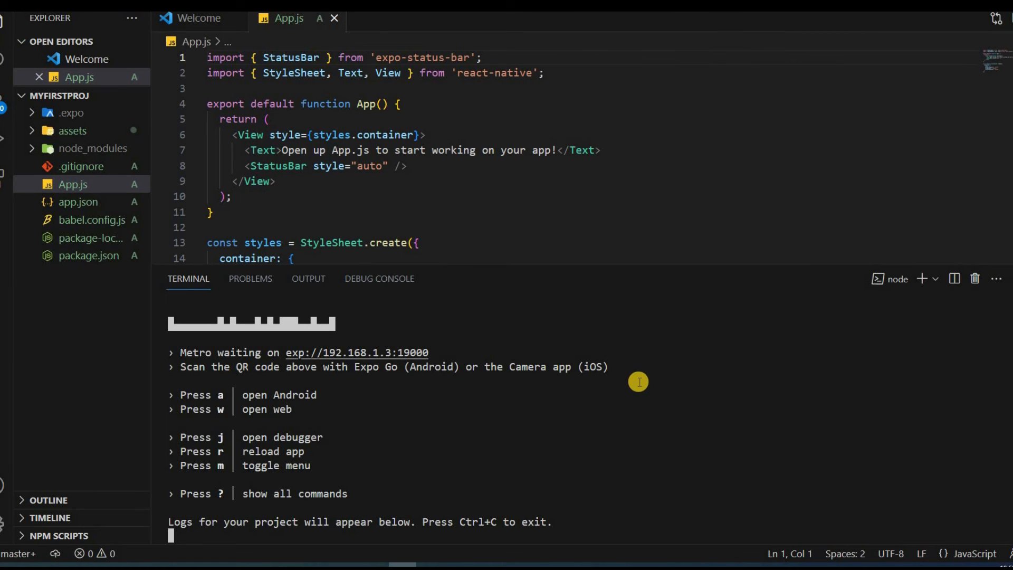
pyautogui.press('a')
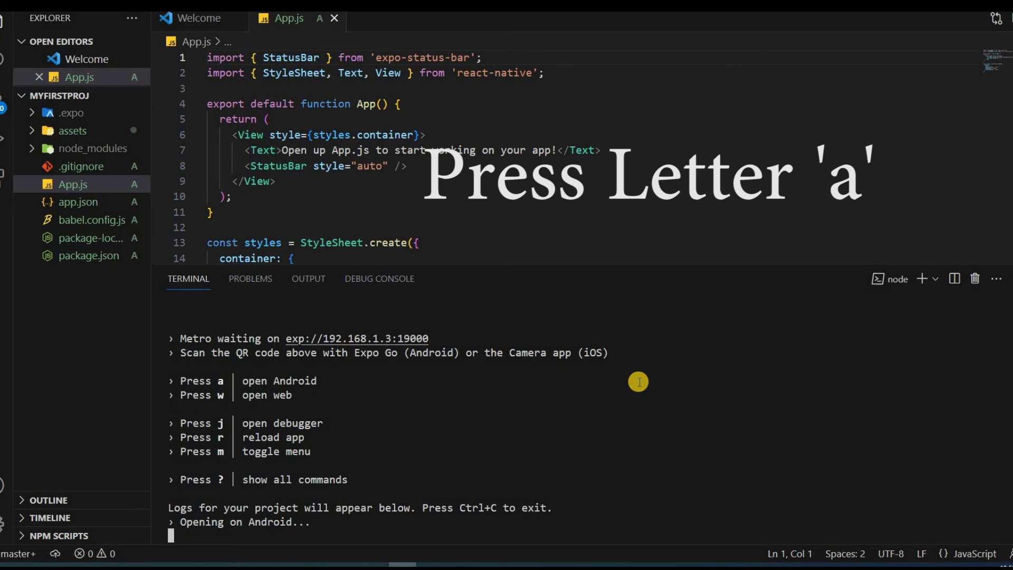
pyautogui.press('a')
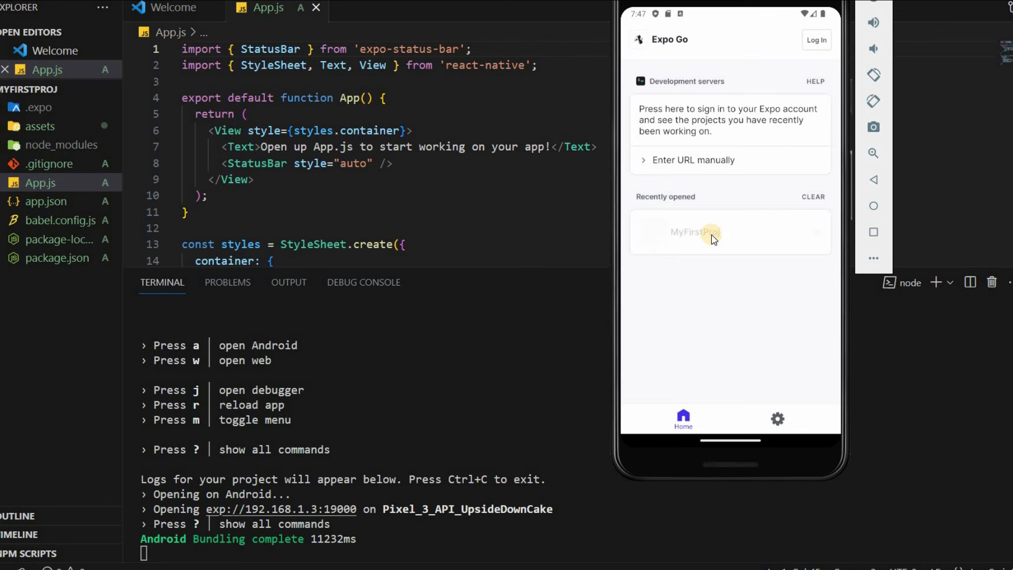
# Open MyFirstProj from Recently opened in Expo Go and dismiss the welcome and developer menu.
pyautogui.click(710, 232)
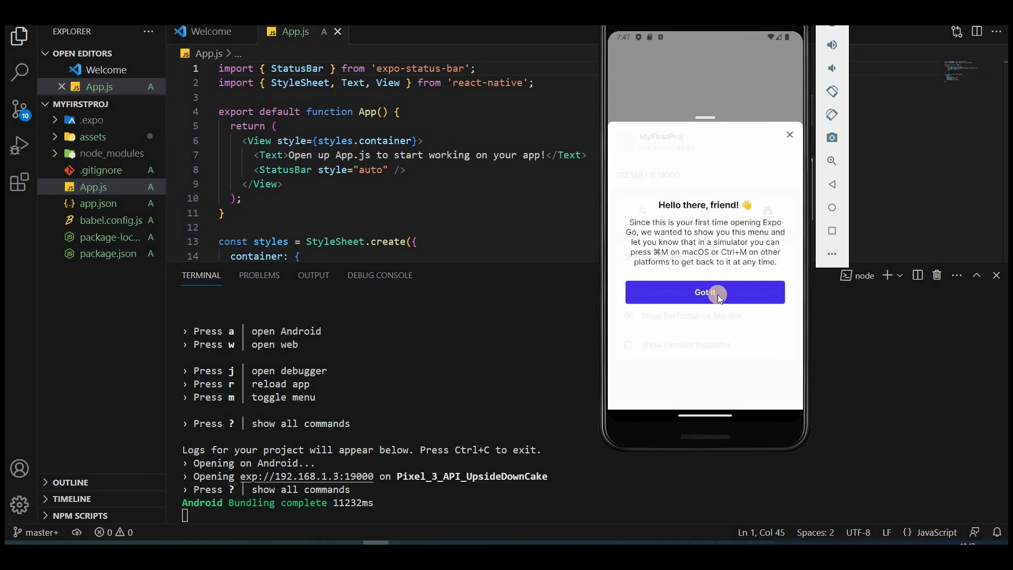
pyautogui.click(705, 293)
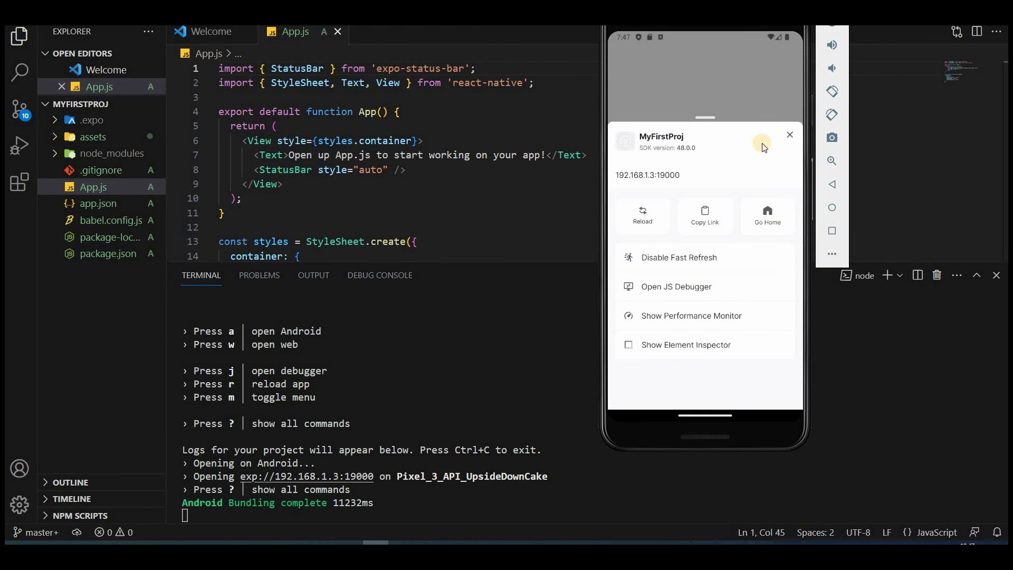
pyautogui.moveTo(795, 152)
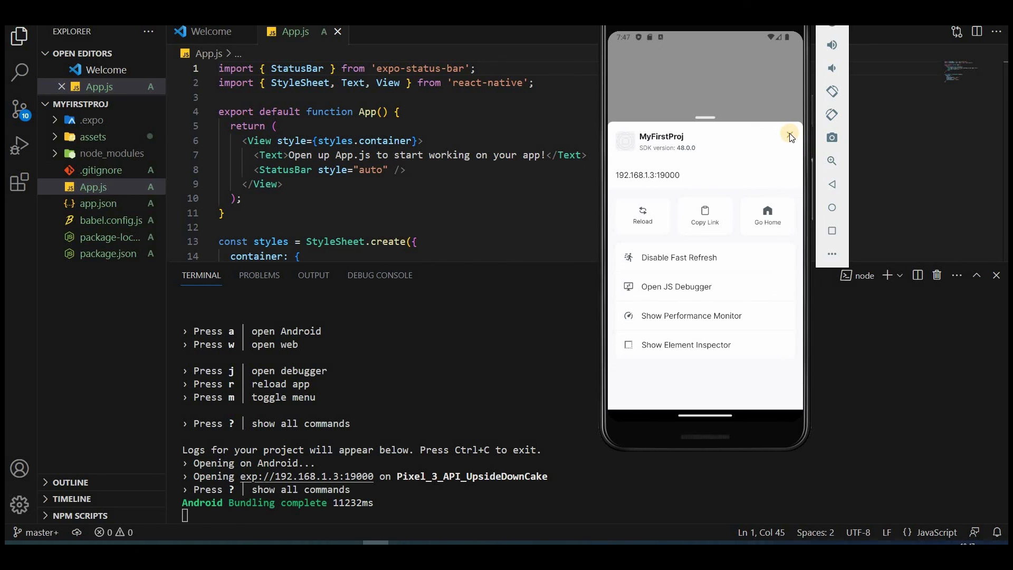
pyautogui.click(789, 137)
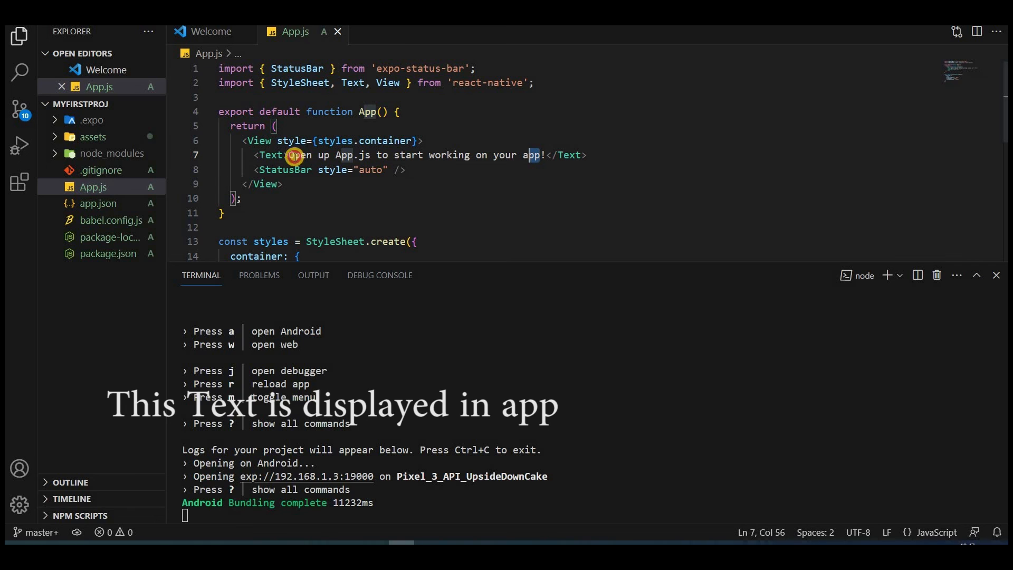
# Replace the <Text> content on line 7 of App.js with 'Hello World!' and save.
pyautogui.moveTo(289, 155); pyautogui.dragTo(545, 155)
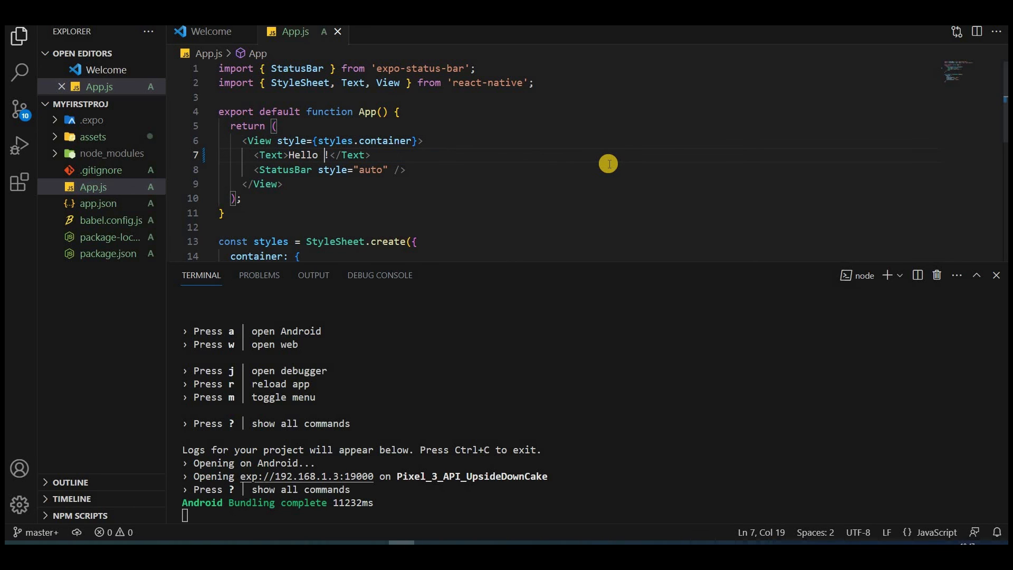
pyautogui.write('World')
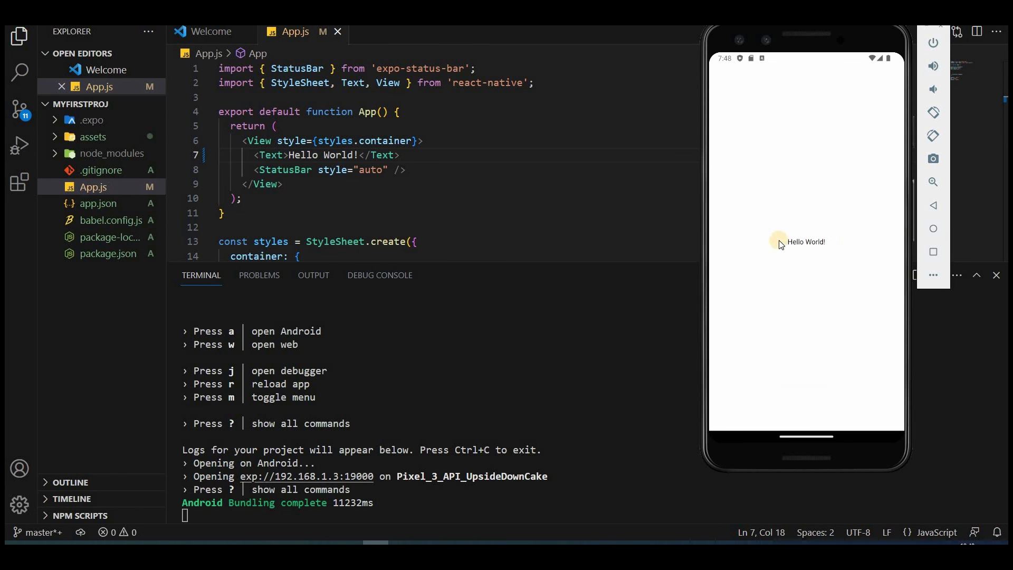
pyautogui.moveTo(806, 252)
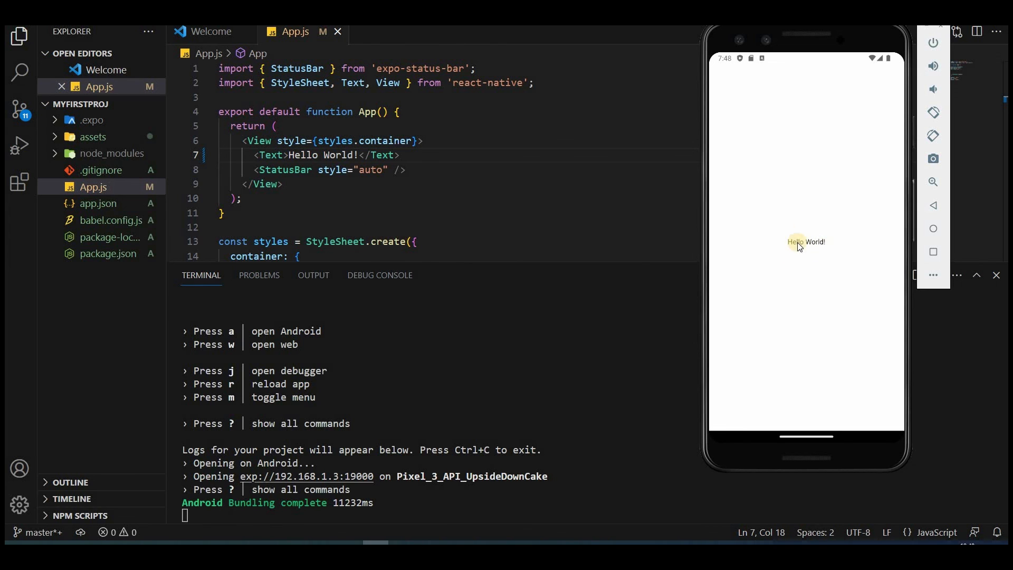
pyautogui.moveTo(799, 245)
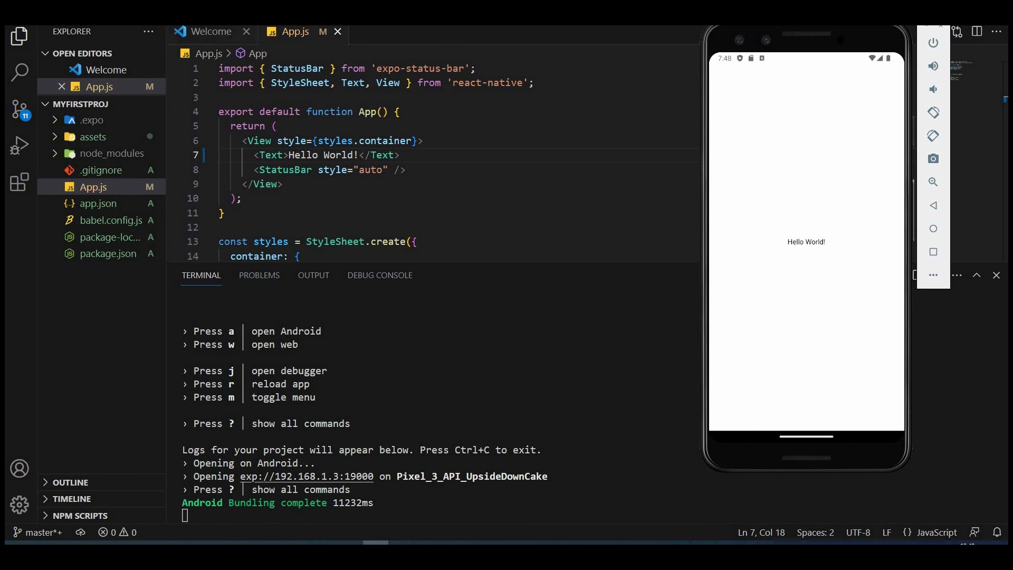